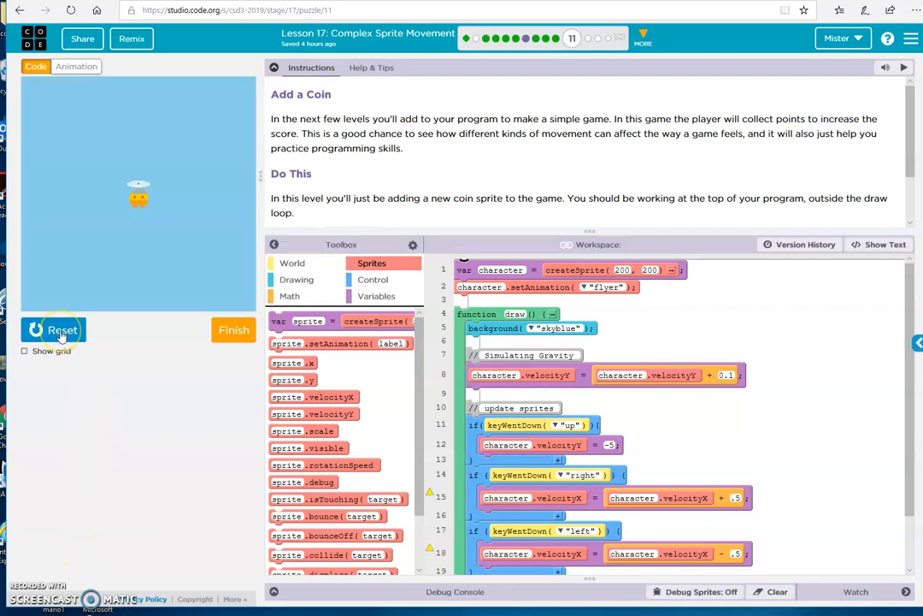
# Step: Stop the running game and confirm the Animation tab lists the flyer and coin animations
pyautogui.click(53, 330)
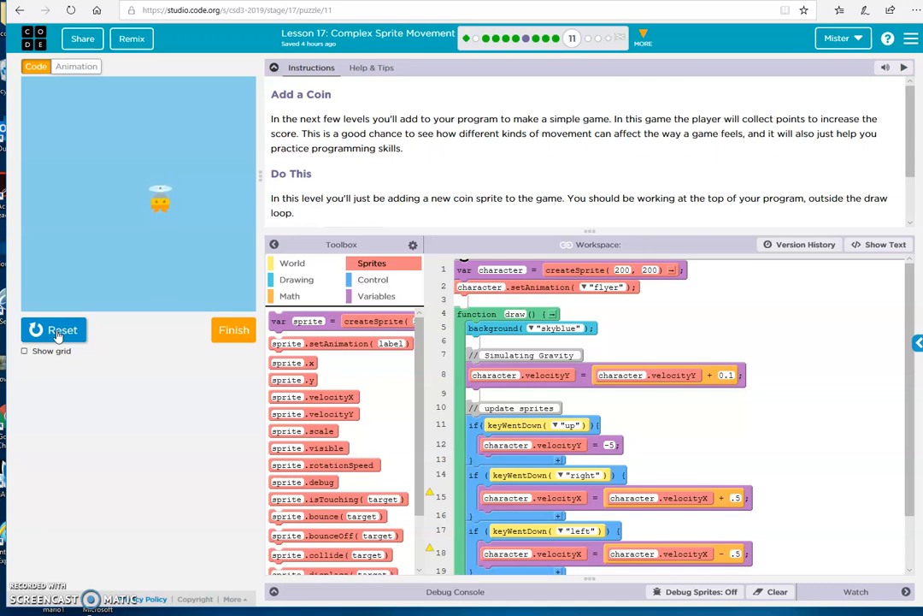
pyautogui.click(53, 330)
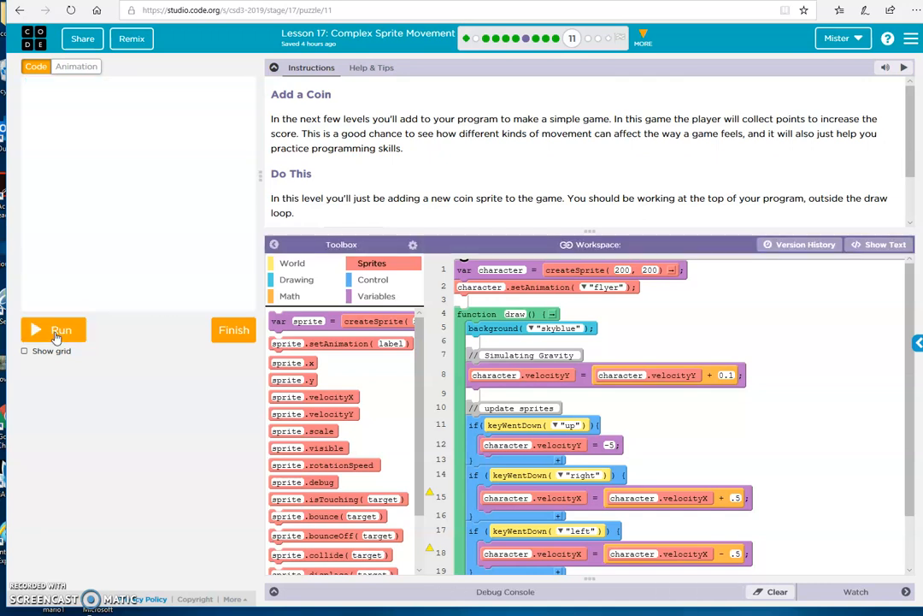
pyautogui.moveTo(127, 372)
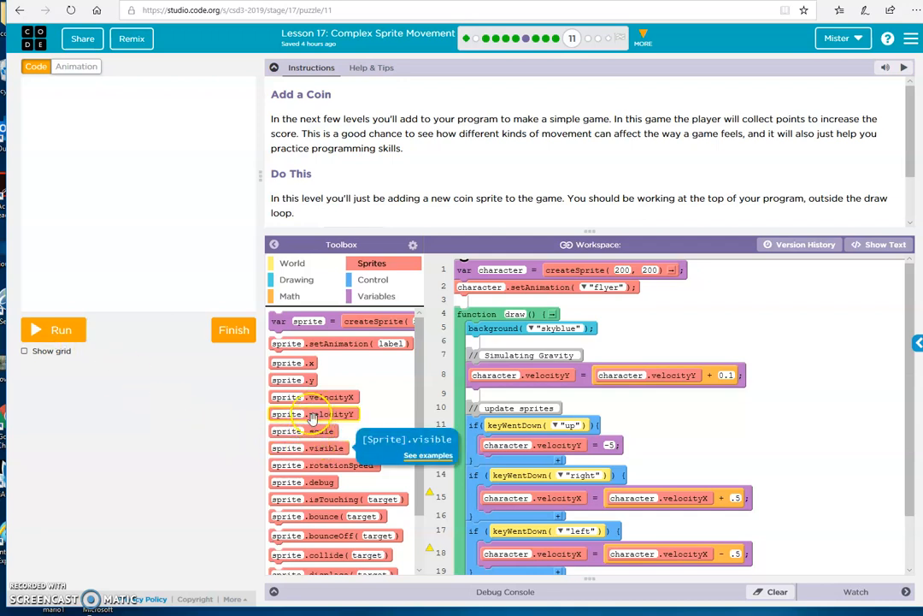
pyautogui.moveTo(346, 368)
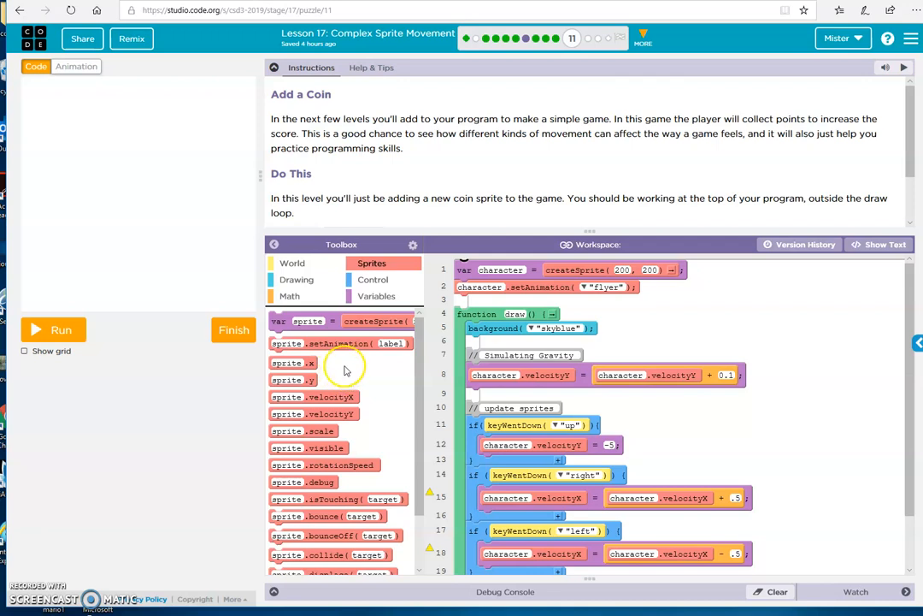
pyautogui.moveTo(356, 342)
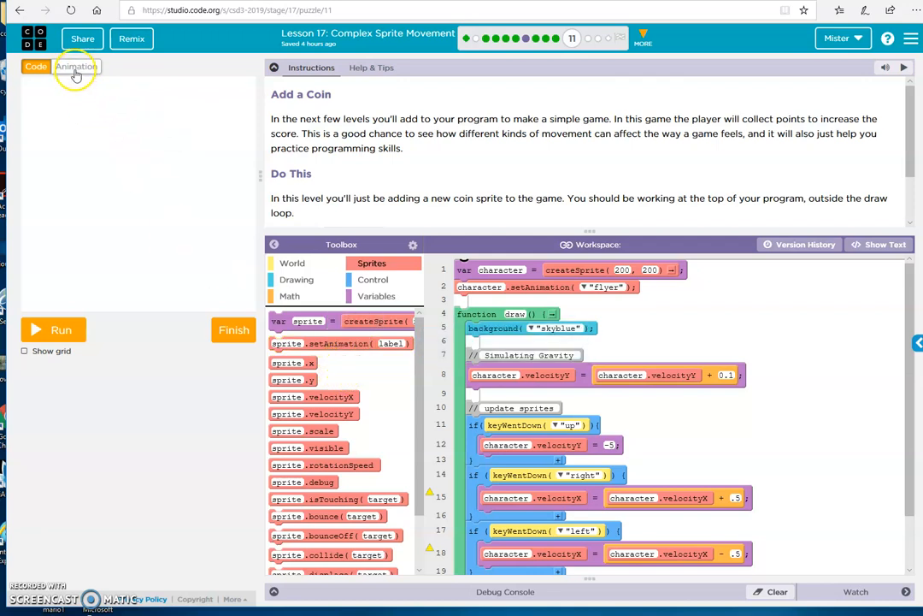
pyautogui.click(75, 67)
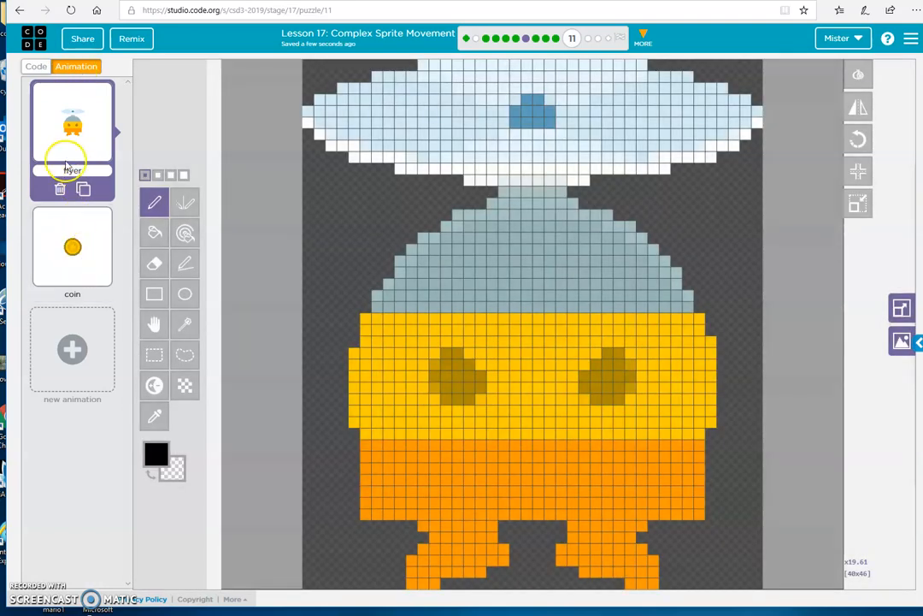
pyautogui.click(36, 67)
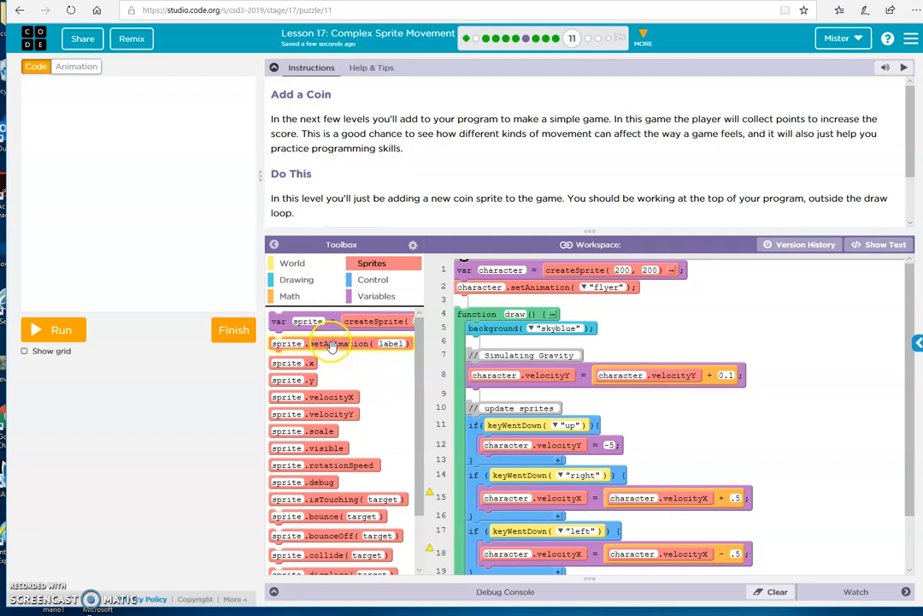
pyautogui.moveTo(332, 342)
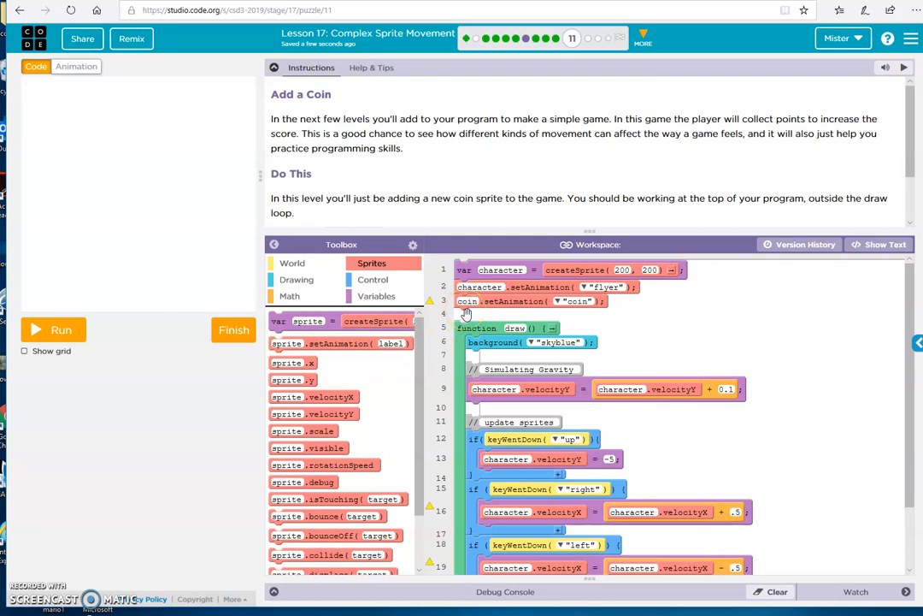
pyautogui.moveTo(465, 314)
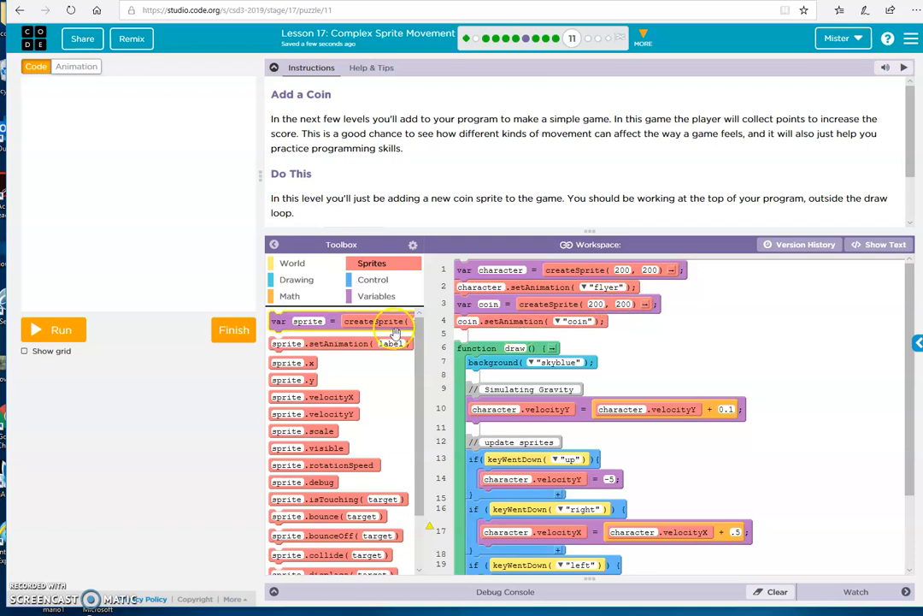
# Step: Run the game to see the new coin sprite created at 200, 200 with the coin animation
pyautogui.click(62, 329)
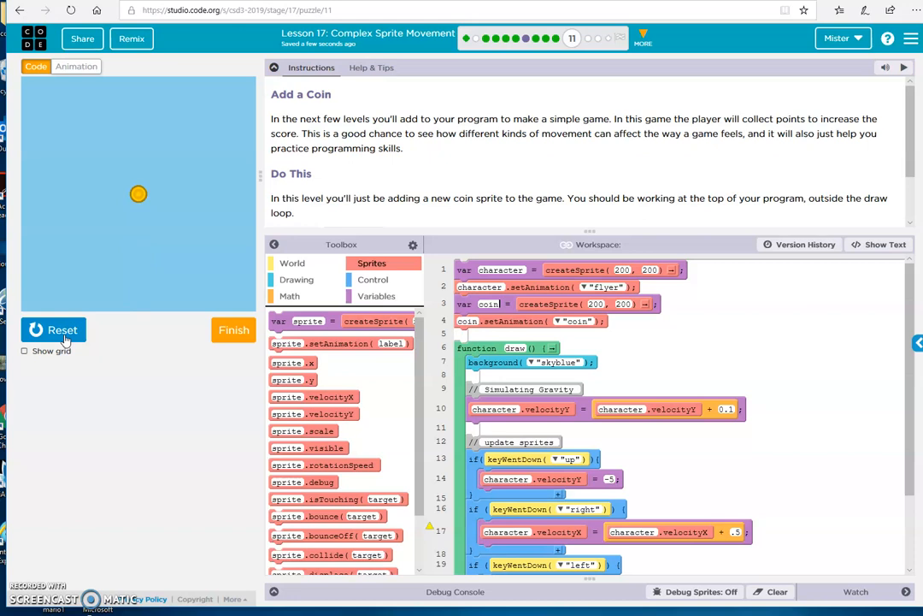
pyautogui.moveTo(130, 198)
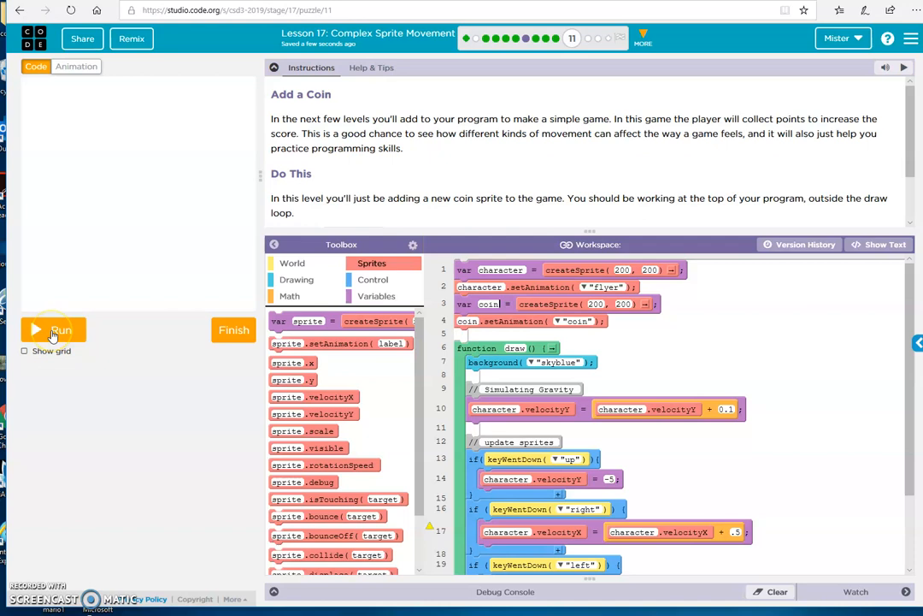
pyautogui.click(52, 328)
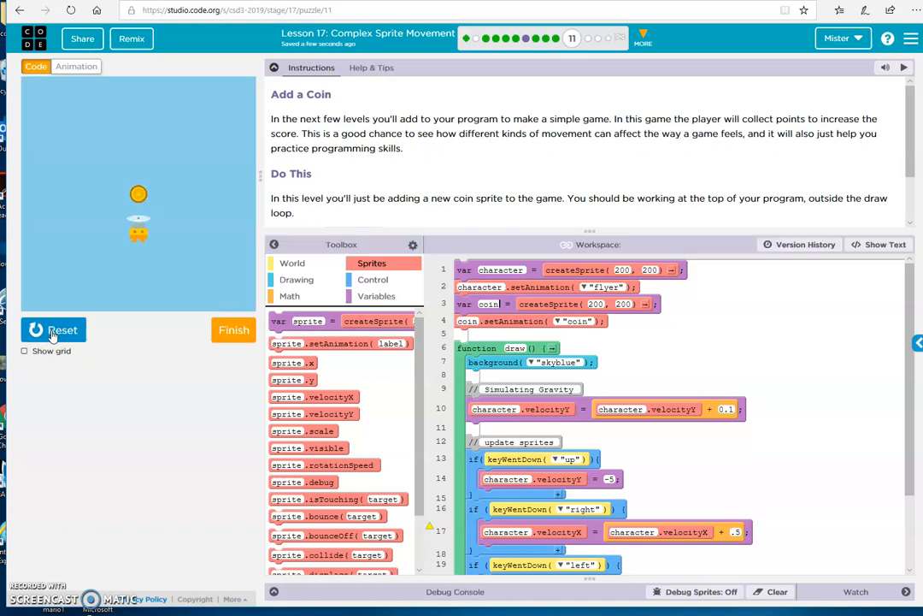
pyautogui.click(53, 330)
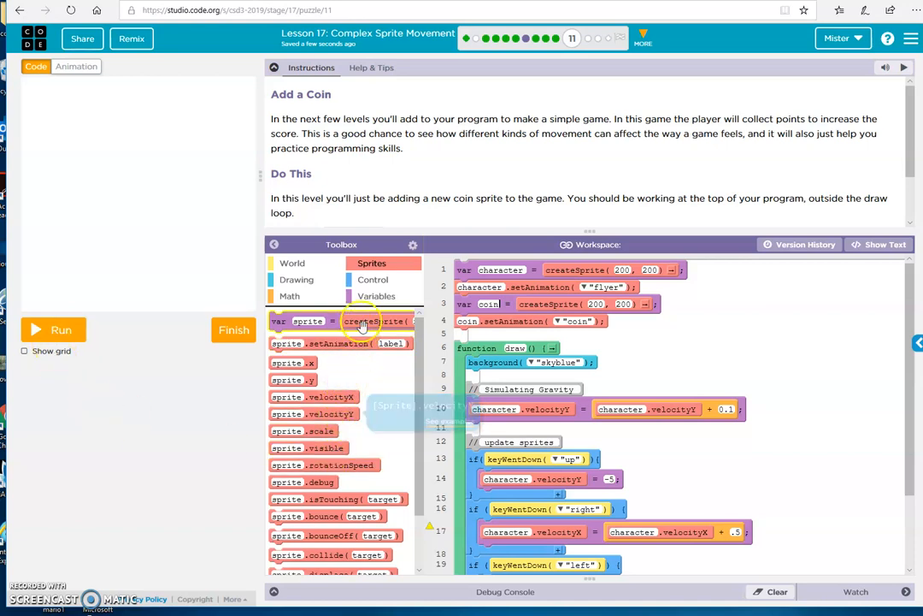
# Step: Assign coin.x a randomNumber value ranging from 0 to 400 above the animation line
pyautogui.click(376, 296)
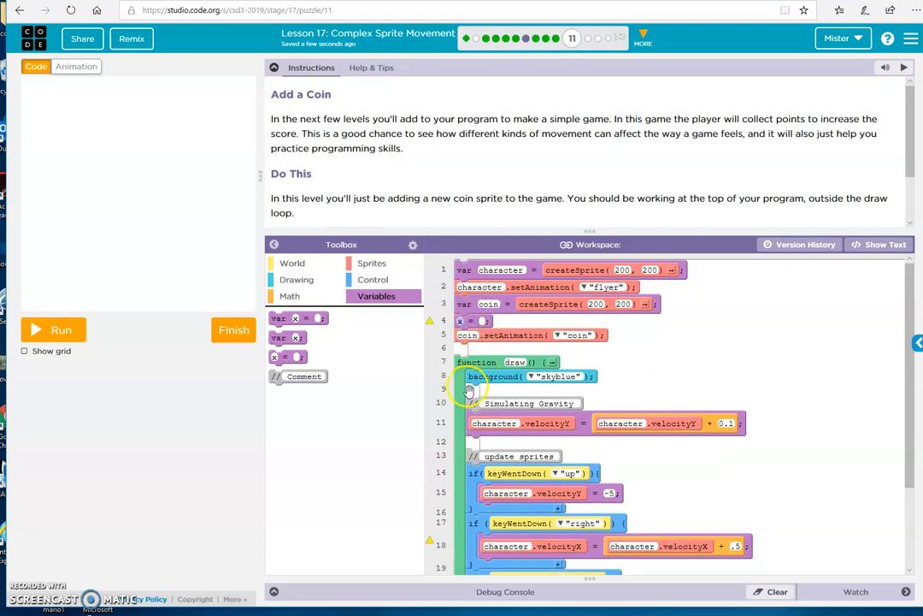
pyautogui.moveTo(352, 312)
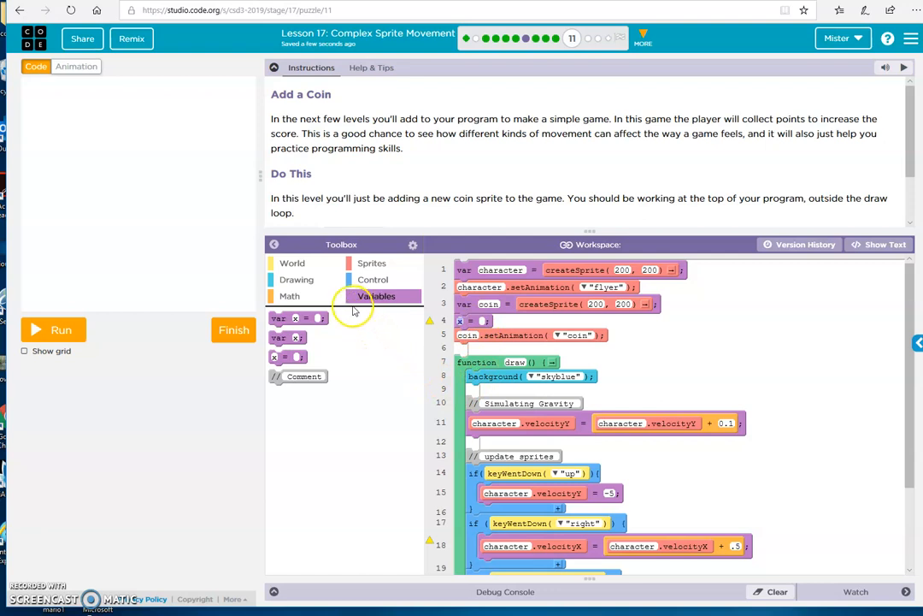
pyautogui.moveTo(371, 264)
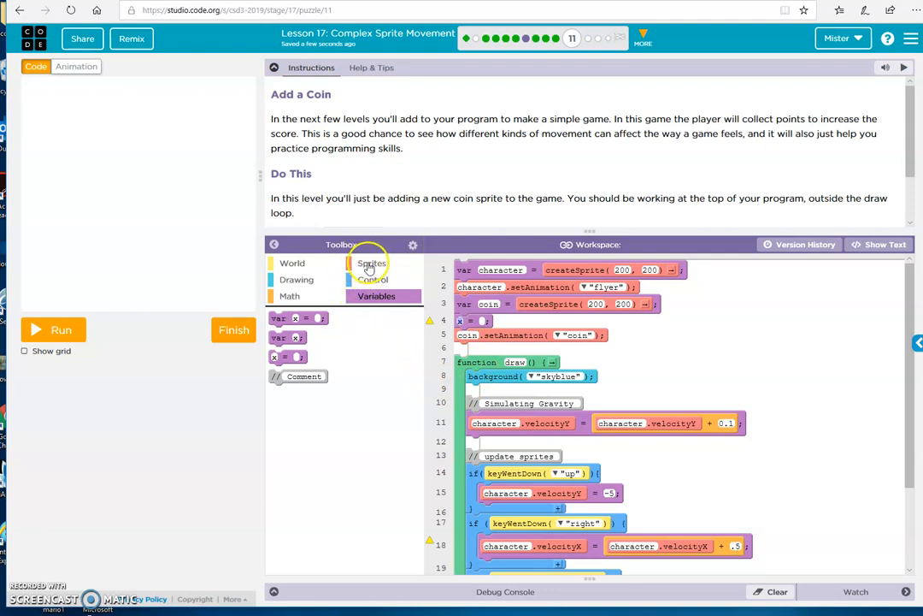
pyautogui.click(371, 263)
pyautogui.write('coin')
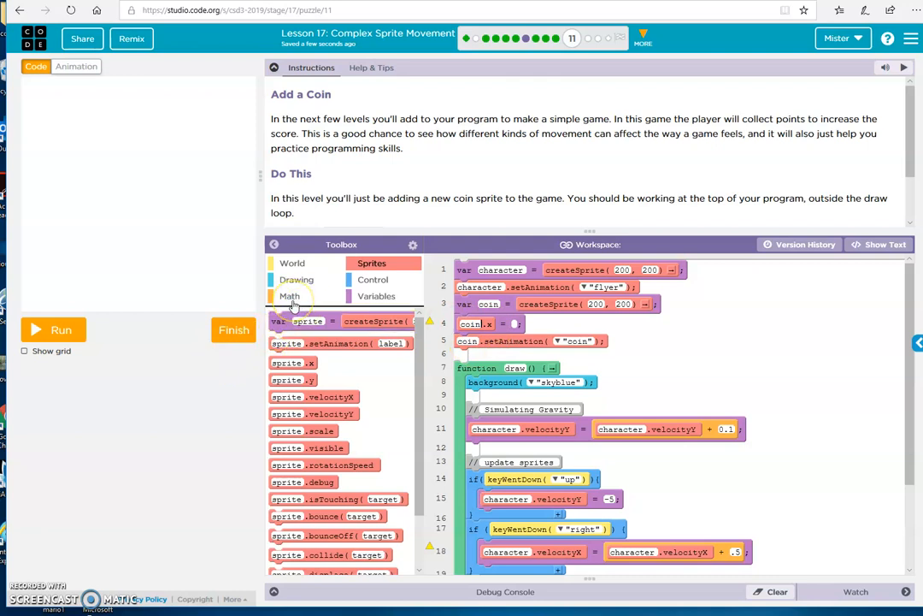
pyautogui.click(289, 296)
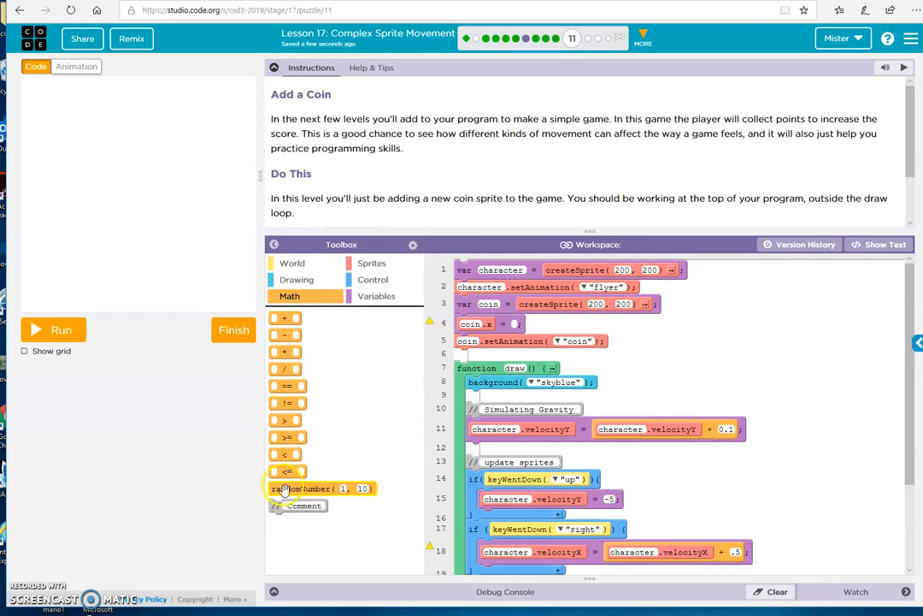
pyautogui.moveTo(301, 489)
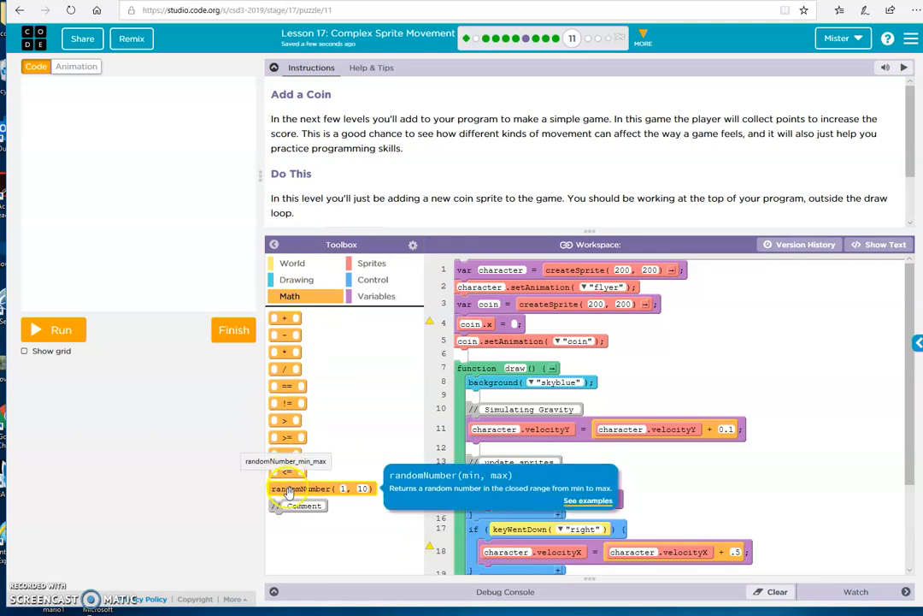
pyautogui.moveTo(301, 489); pyautogui.dragTo(566, 323)
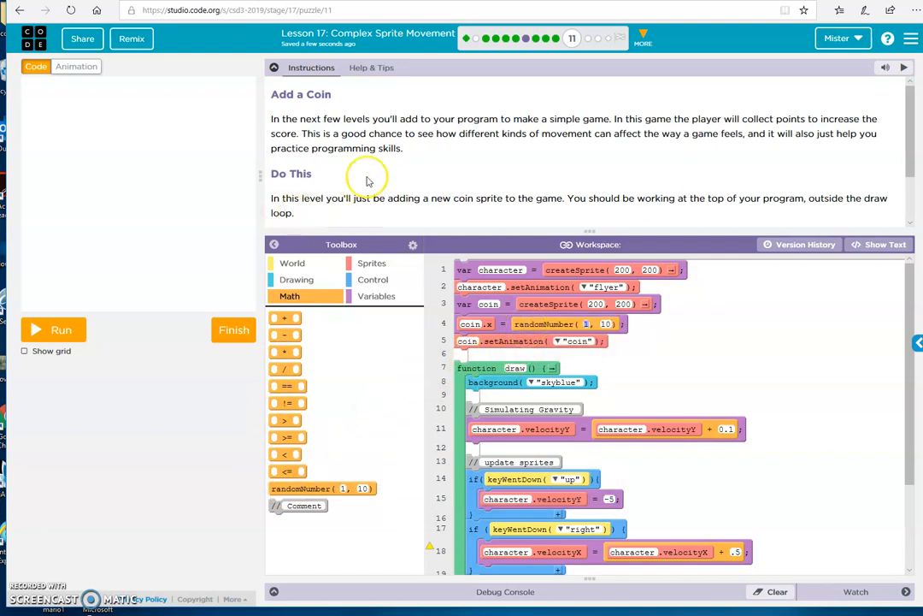
pyautogui.scroll(-3)
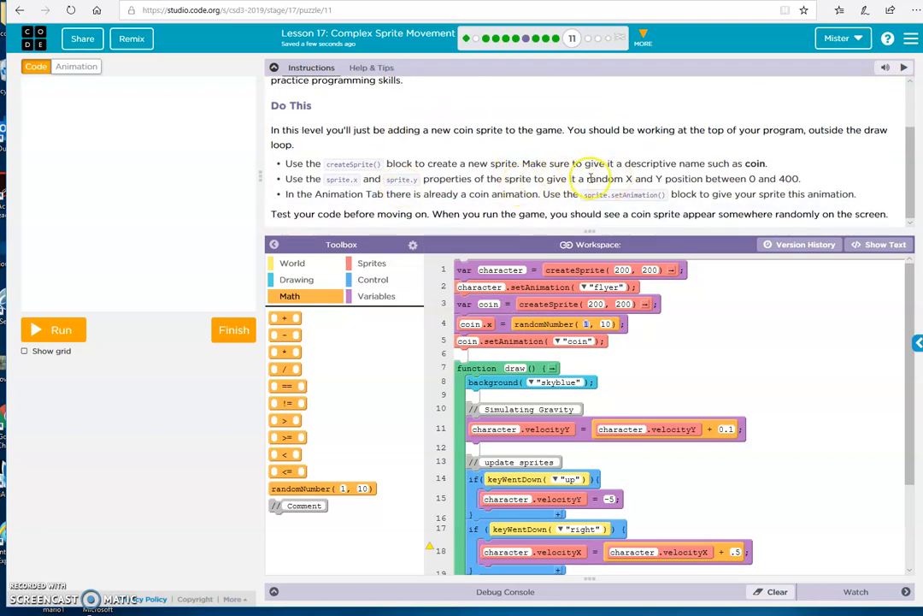
pyautogui.moveTo(589, 180); pyautogui.dragTo(800, 180)
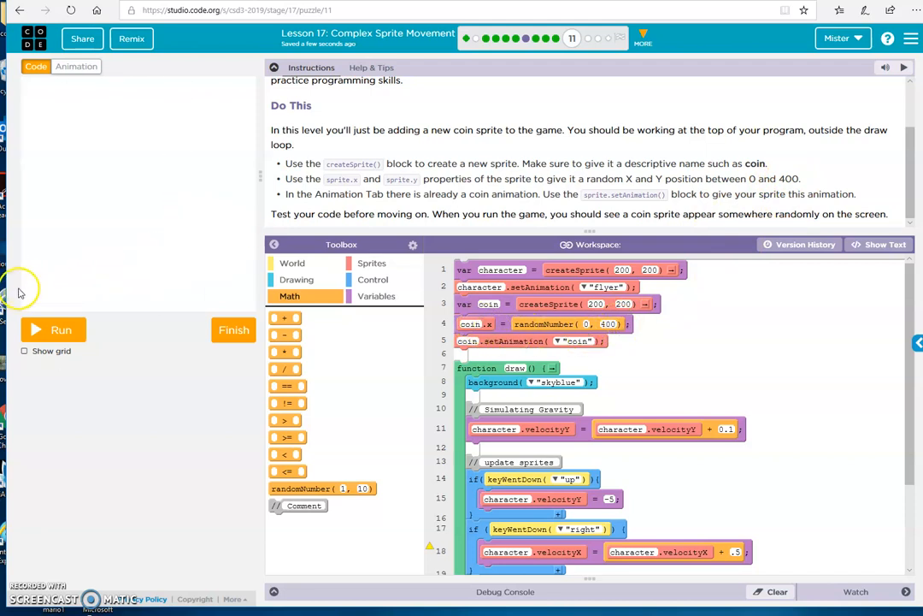
pyautogui.moveTo(24, 294)
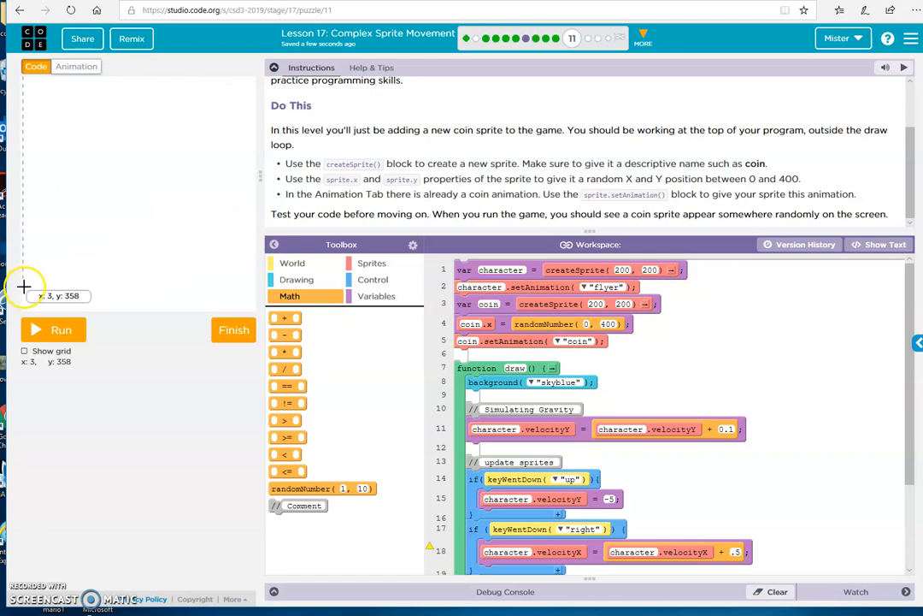
pyautogui.moveTo(253, 288)
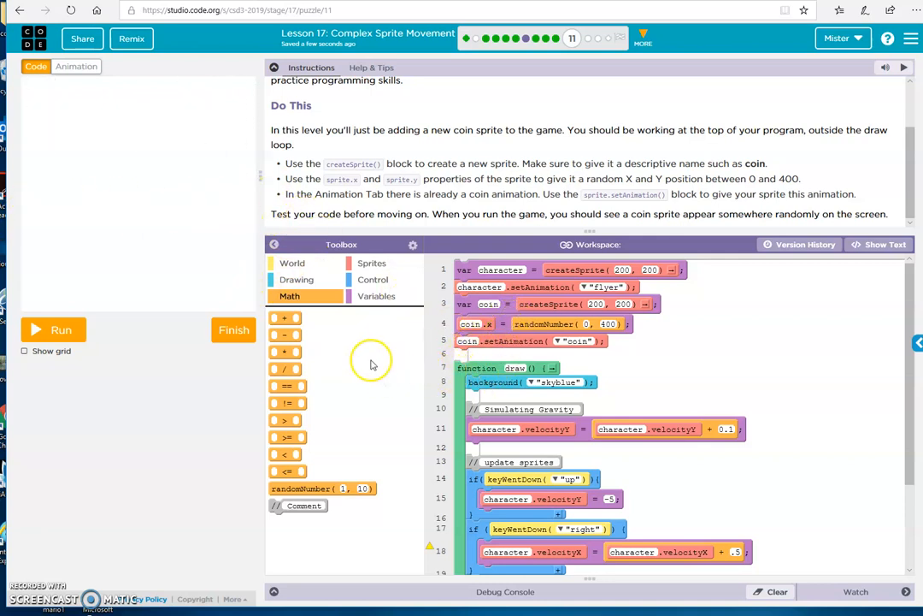
# Step: Assign coin.y a randomNumber up to 400 as well, then run the game to see it
pyautogui.click(376, 296)
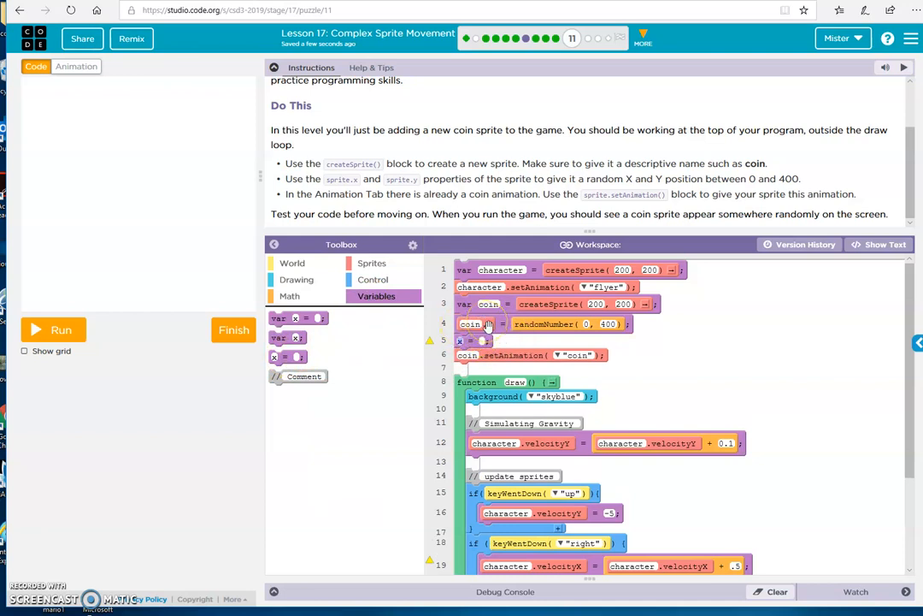
pyautogui.click(373, 264)
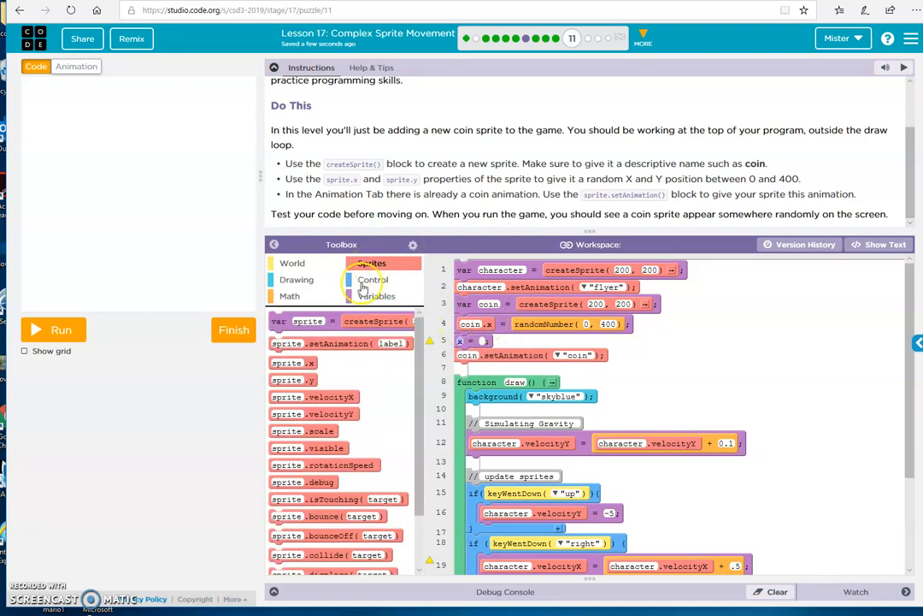
pyautogui.moveTo(293, 363)
pyautogui.write('coin.y')
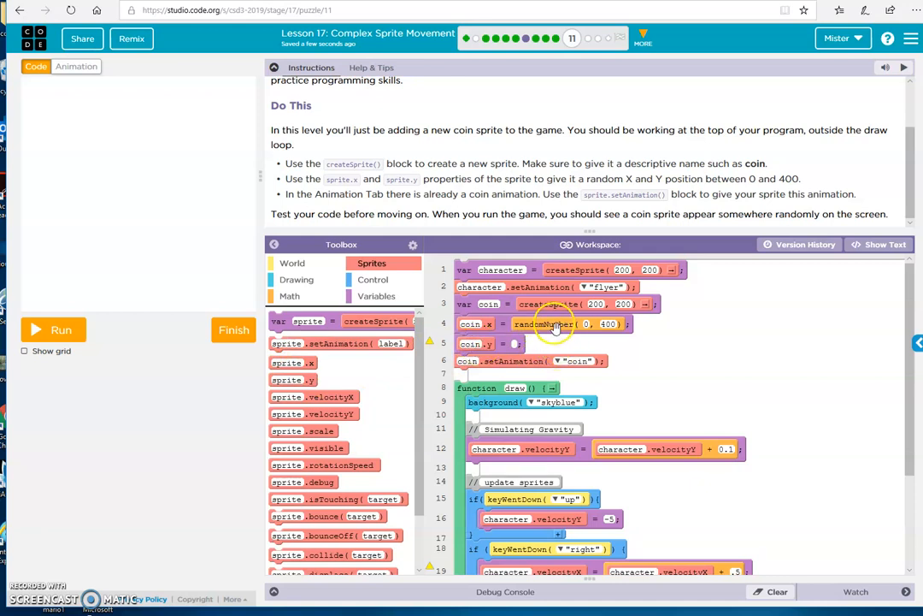
pyautogui.moveTo(592, 206)
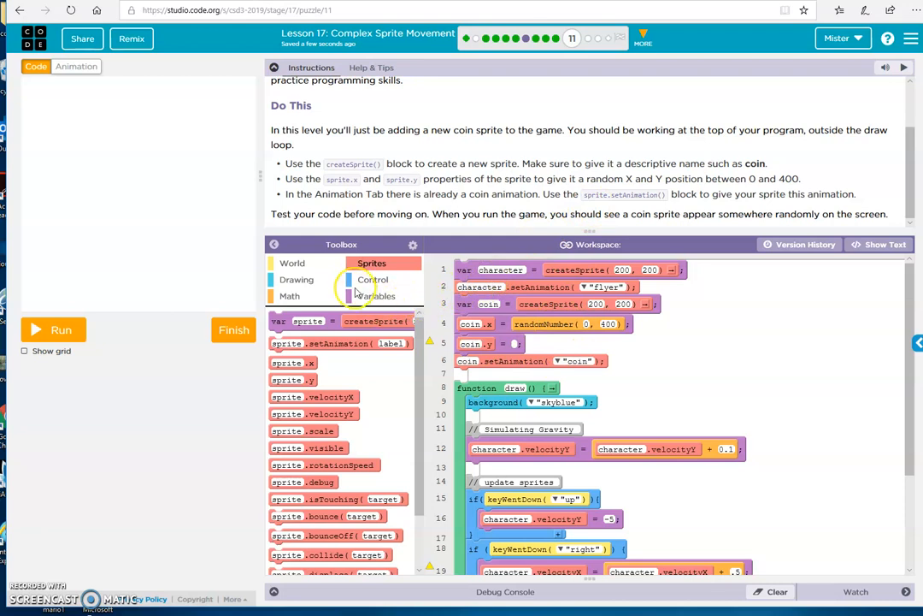
pyautogui.click(290, 296)
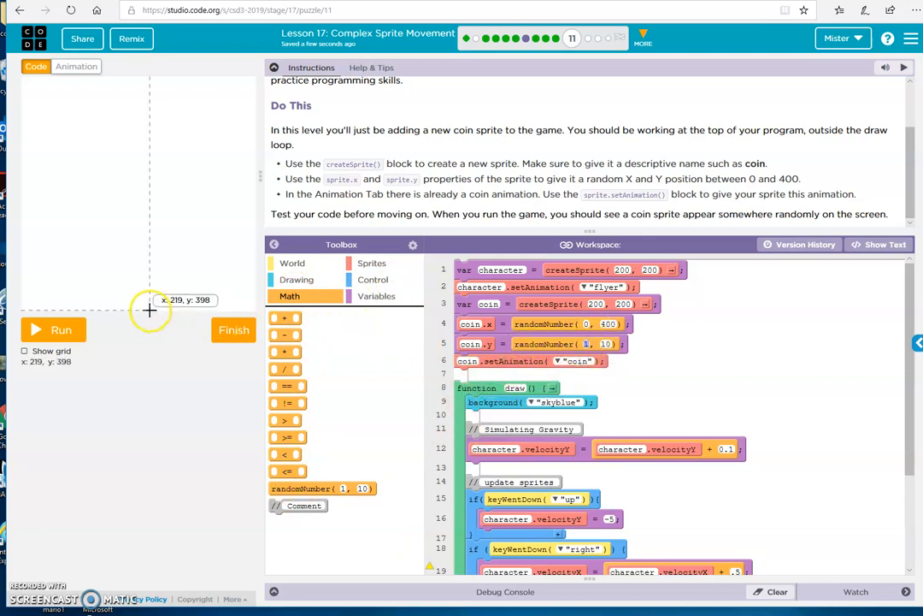
pyautogui.moveTo(153, 301)
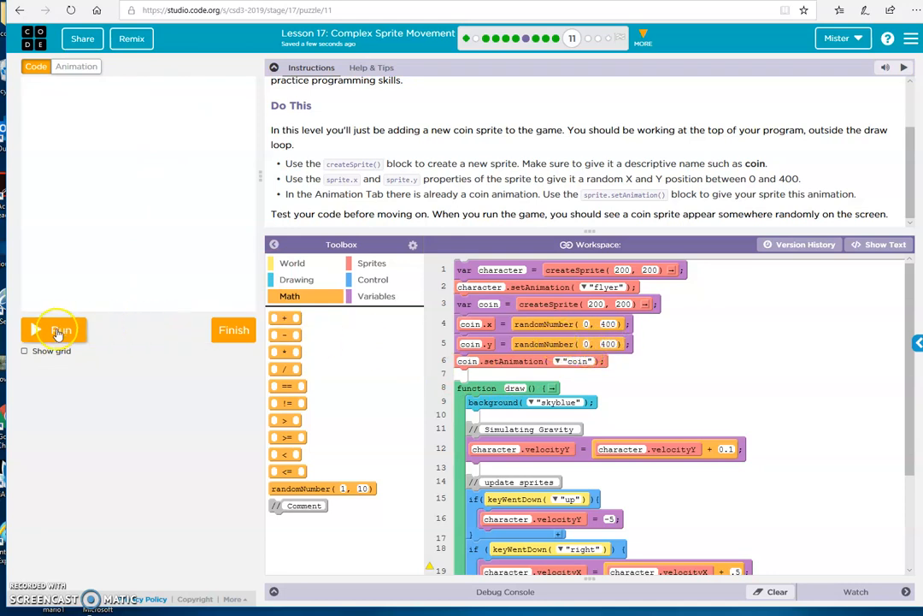
pyautogui.click(53, 330)
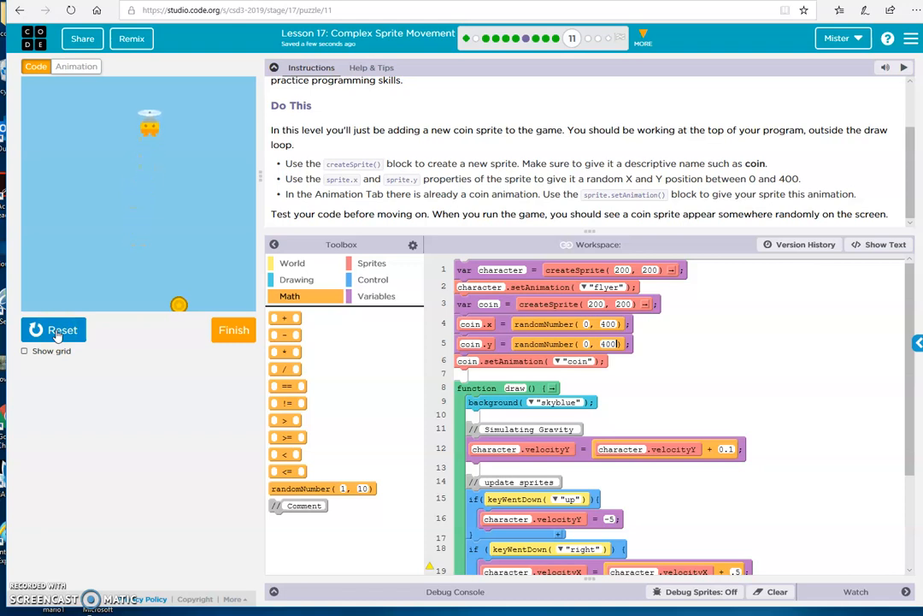
# Step: Reset and rerun the game twice to see the coin land at different random spots
pyautogui.click(53, 330)
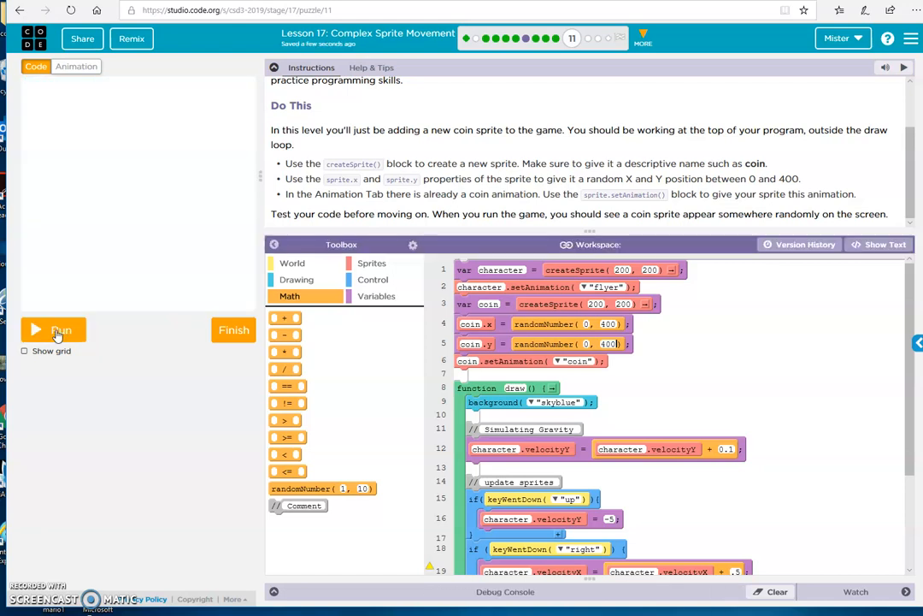
pyautogui.click(53, 329)
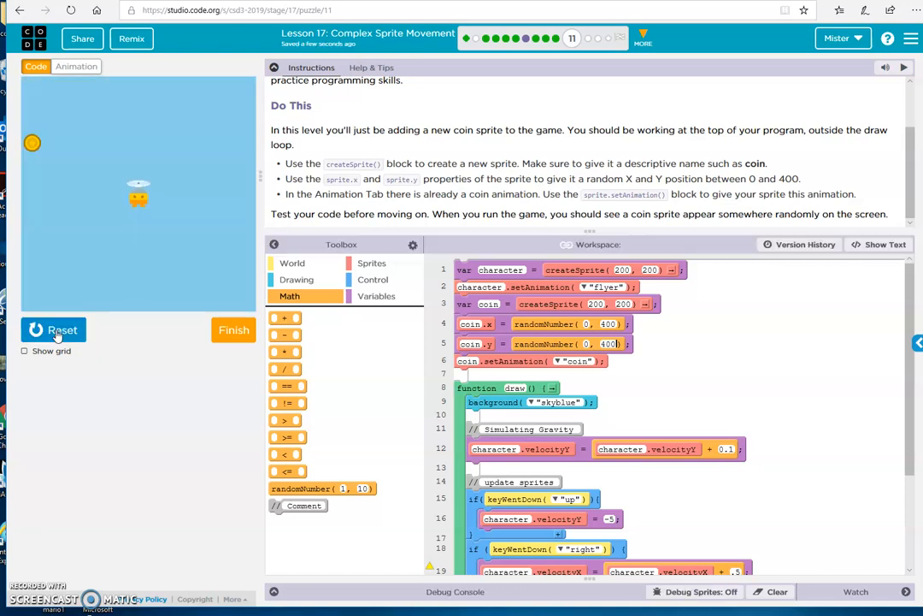
pyautogui.click(51, 330)
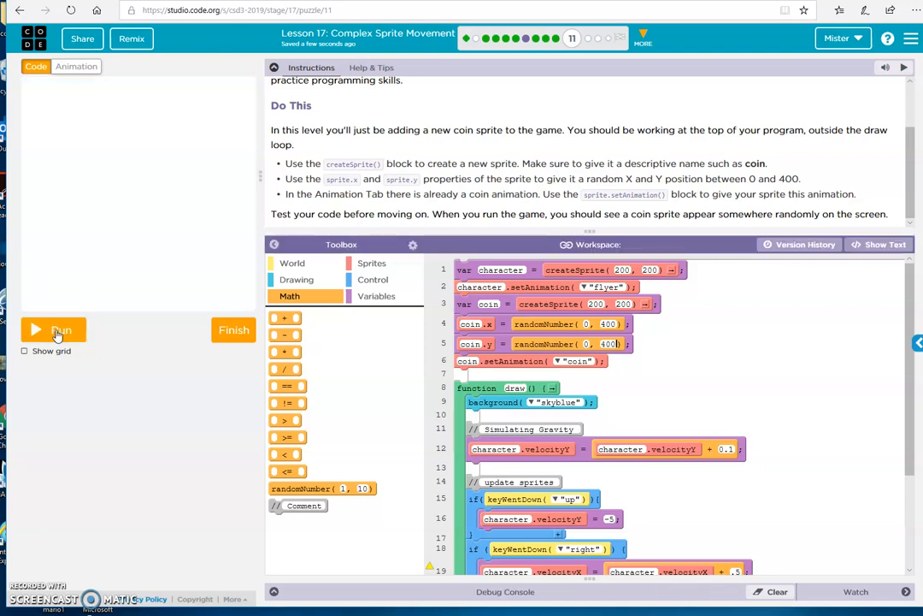
pyautogui.click(51, 328)
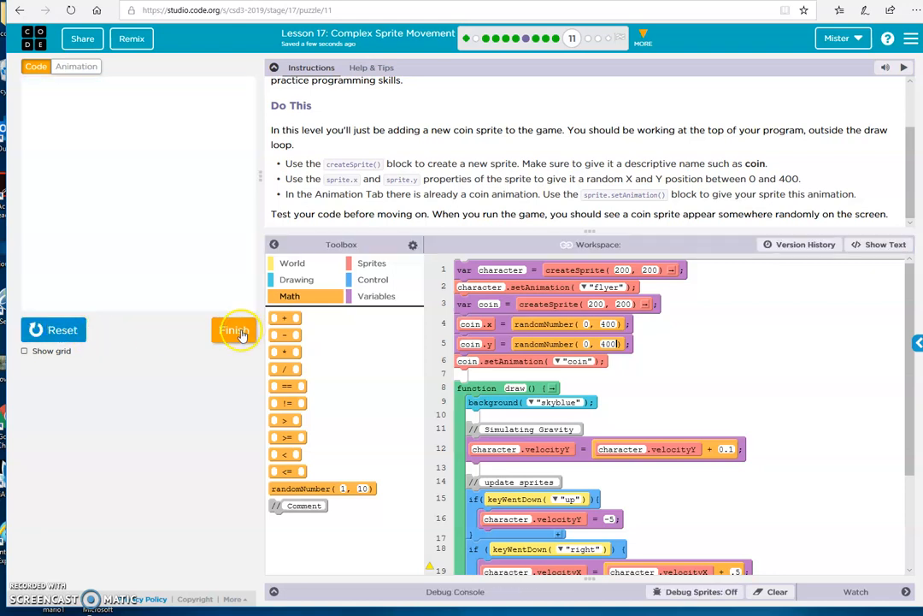
# Step: Submit the finished level and continue to the Reset Coin puzzle
pyautogui.click(233, 328)
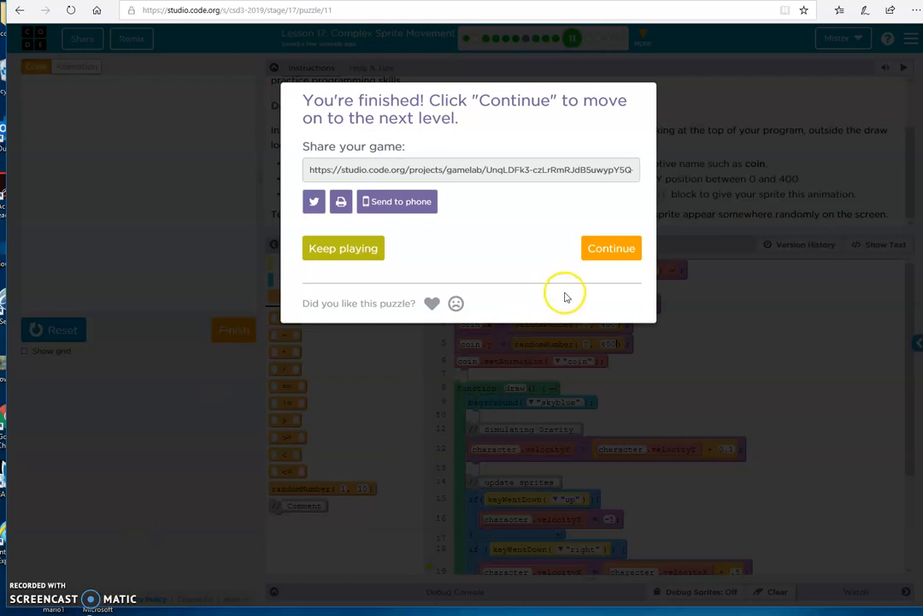
pyautogui.click(612, 248)
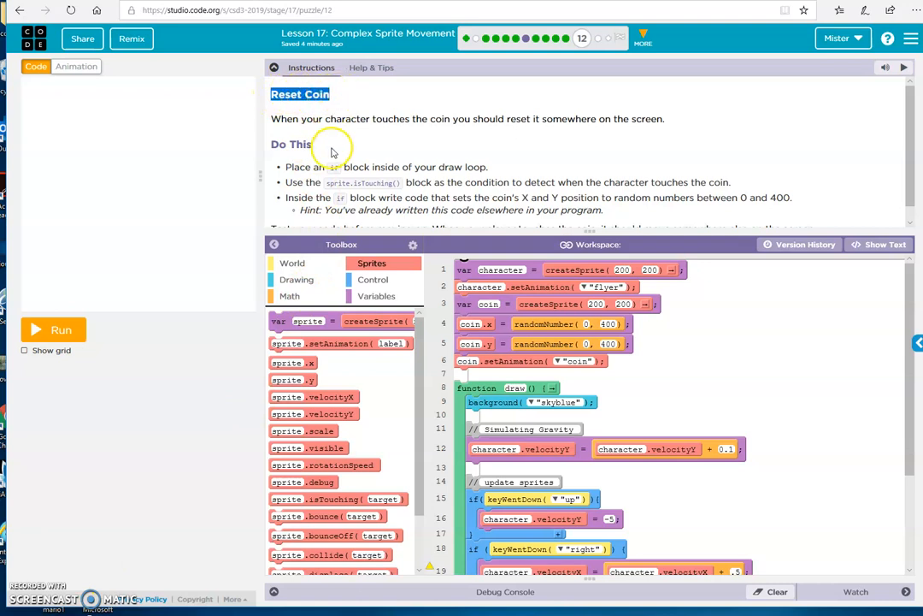
pyautogui.moveTo(349, 130)
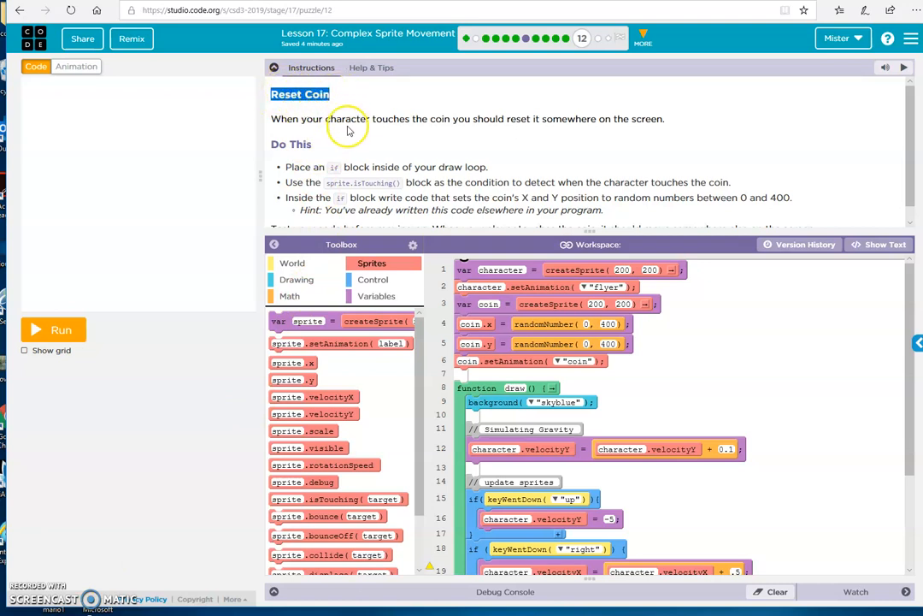
pyautogui.moveTo(238, 407)
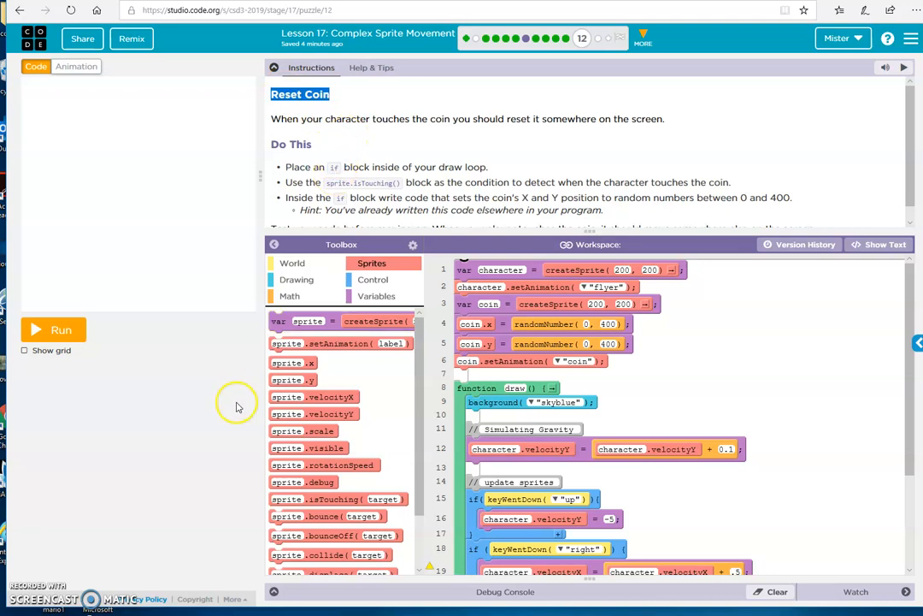
pyautogui.click(61, 328)
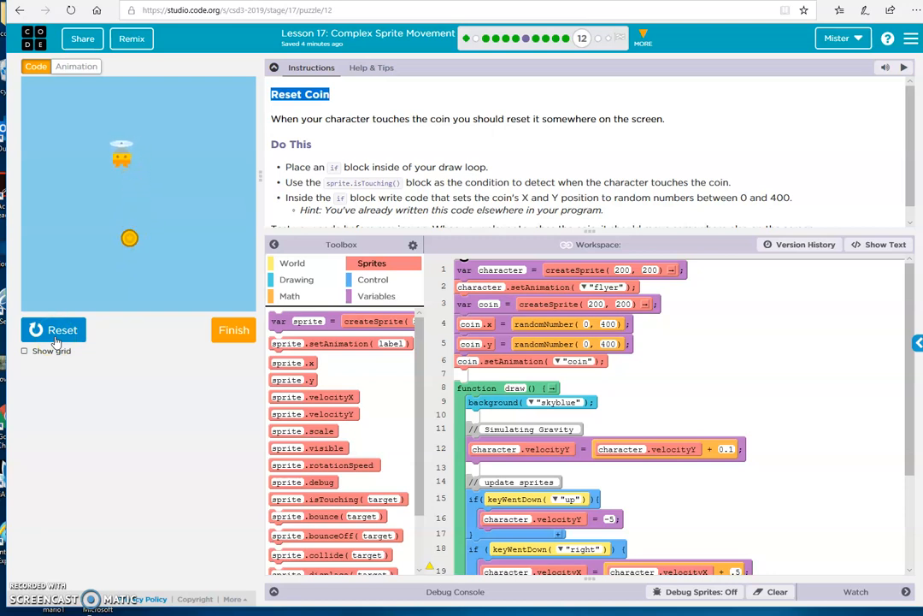
pyautogui.click(53, 330)
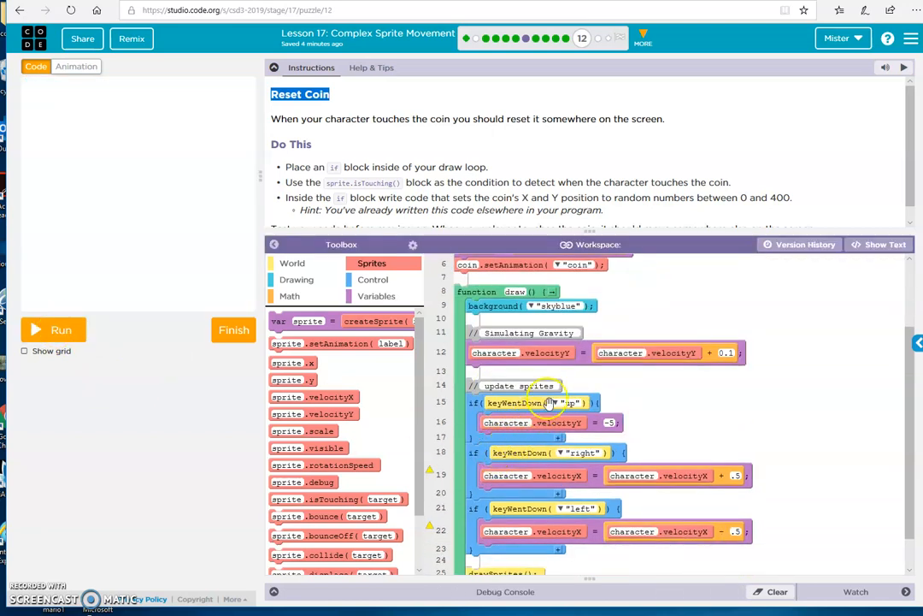
# Step: Place an if block in the draw loop checking character.isTouching(coin)
pyautogui.scroll(-3)
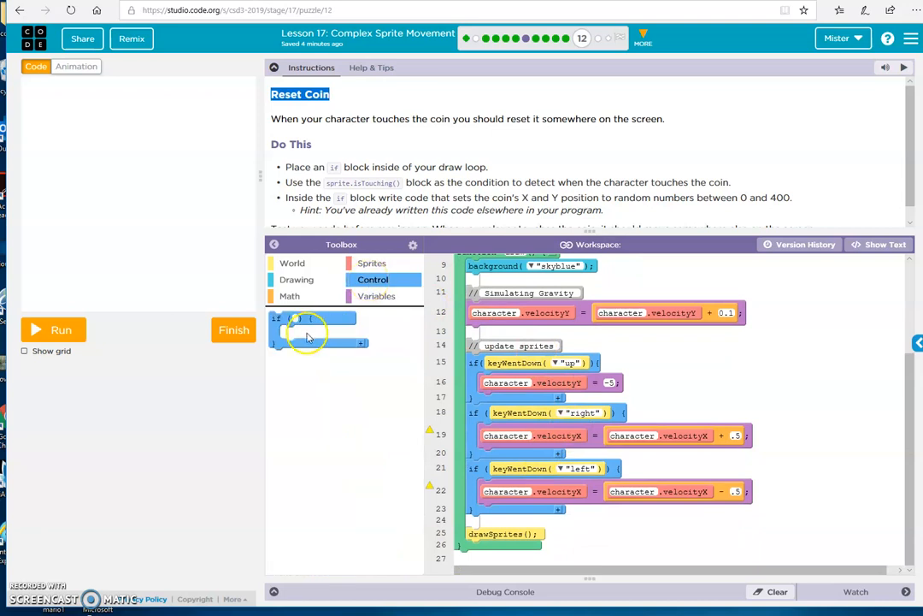
pyautogui.moveTo(308, 328); pyautogui.dragTo(509, 521)
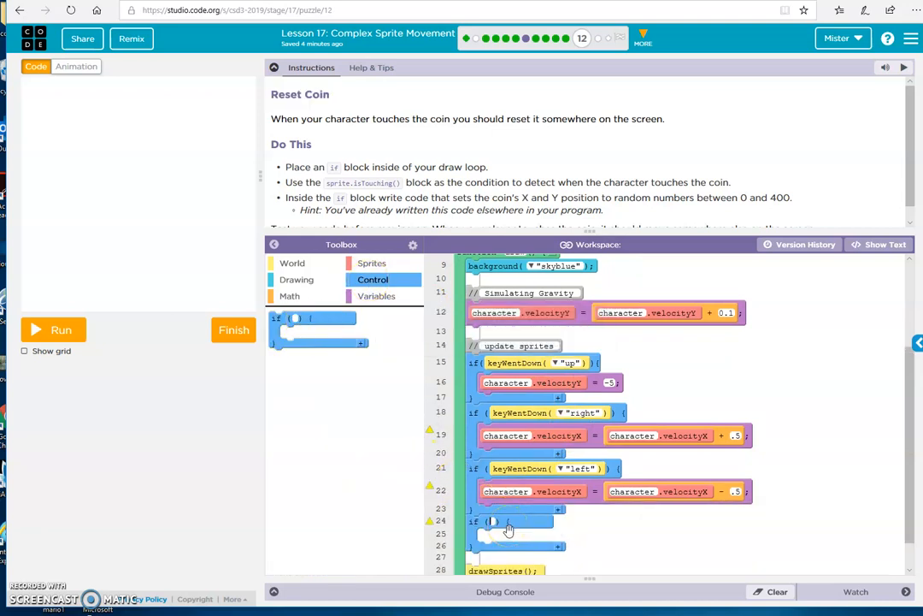
pyautogui.click(373, 263)
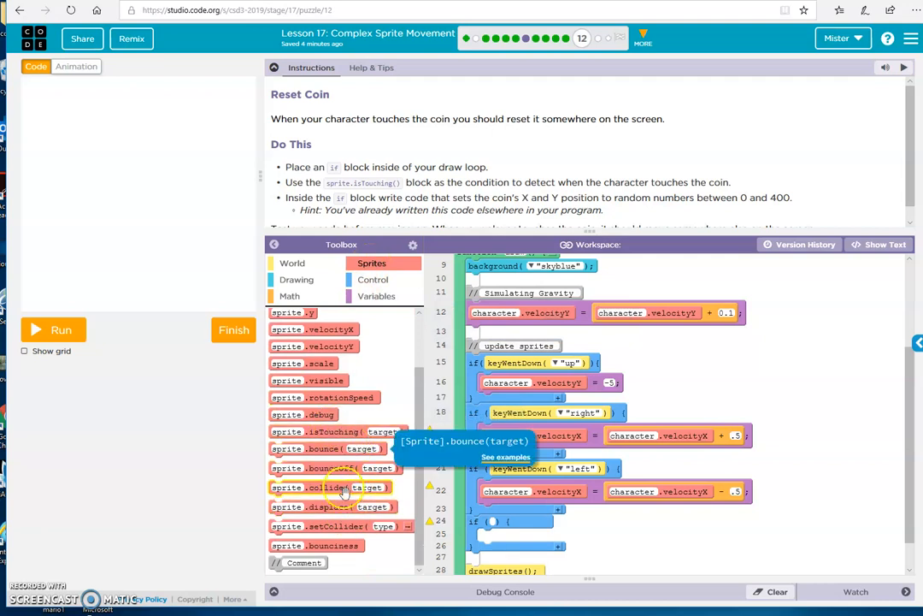
pyautogui.moveTo(333, 431)
pyautogui.write('character')
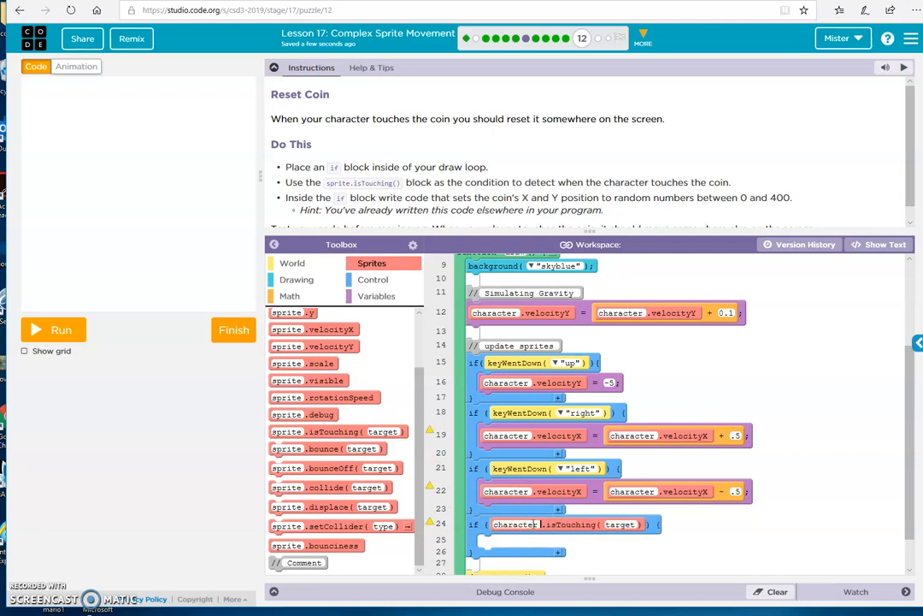
pyautogui.doubleClick(622, 524)
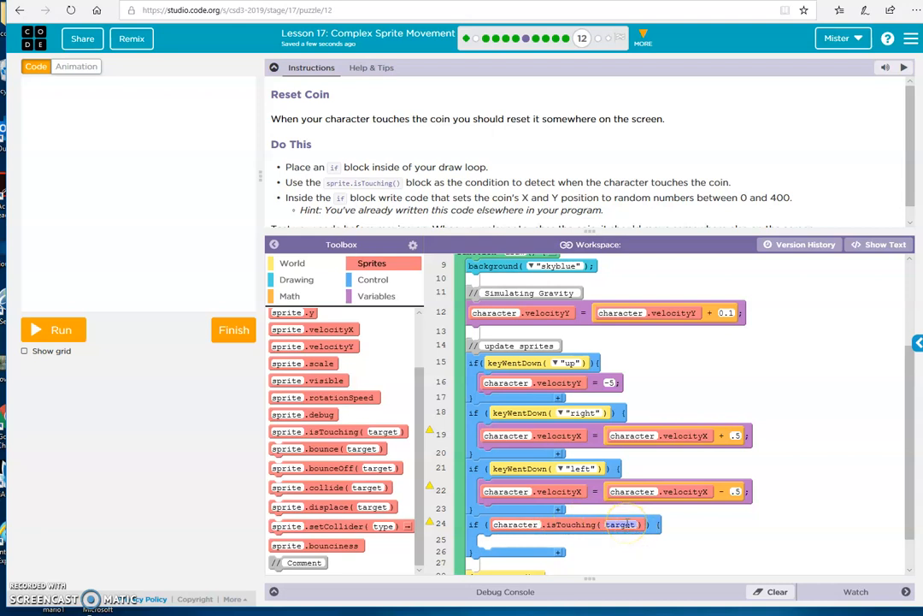
pyautogui.write('coin')
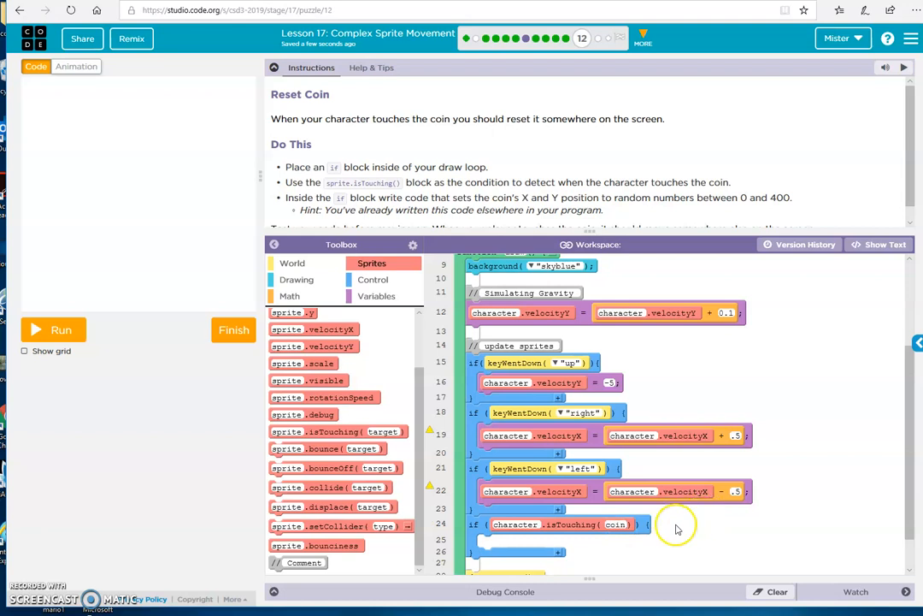
pyautogui.moveTo(687, 445)
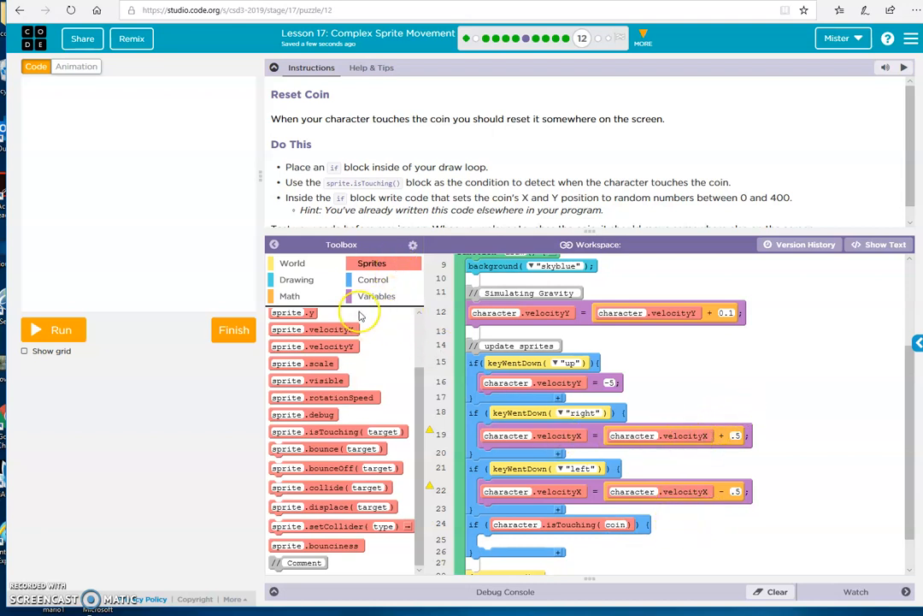
# Step: Inside the touching check, set coin.x to randomNumber(0, 400)
pyautogui.click(376, 296)
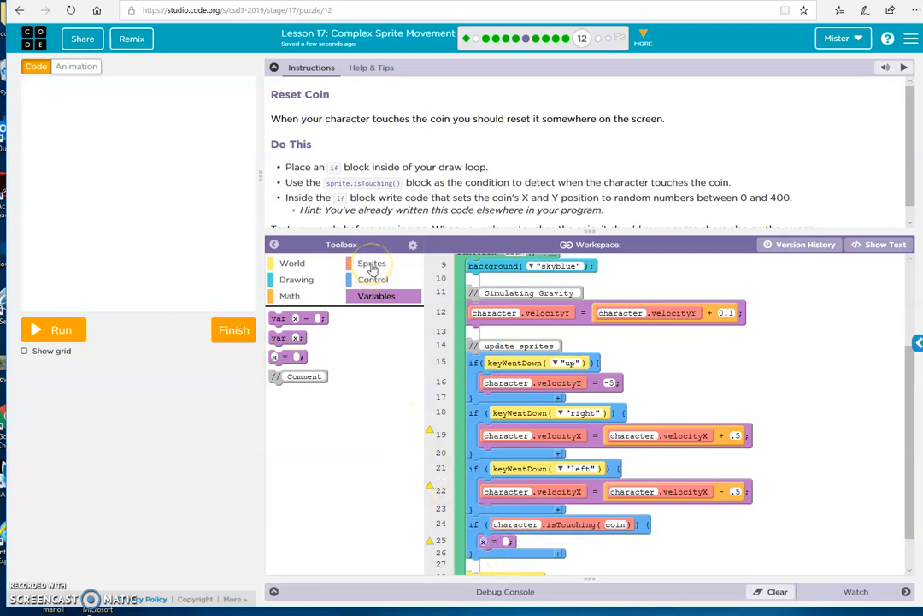
pyautogui.click(371, 264)
pyautogui.write('coin')
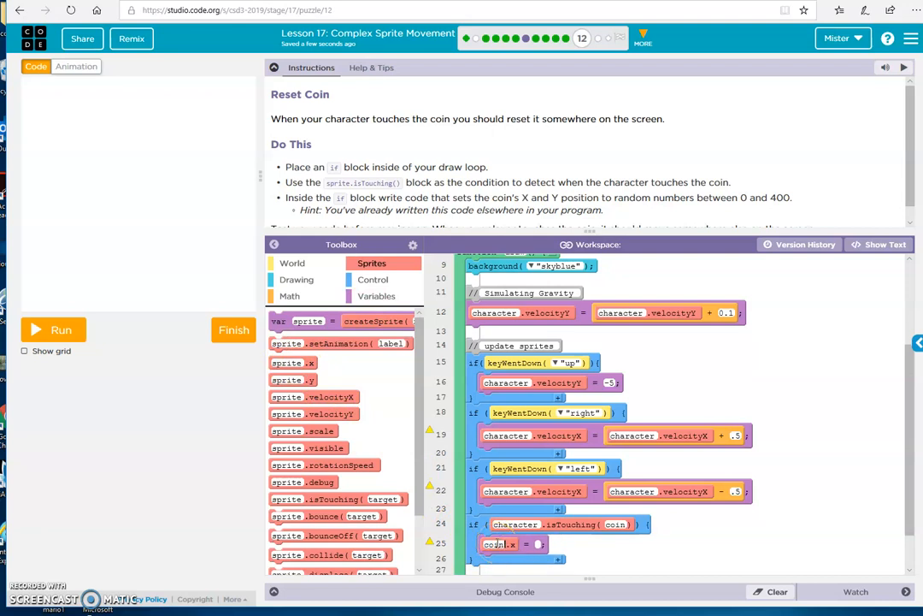
pyautogui.moveTo(122, 209)
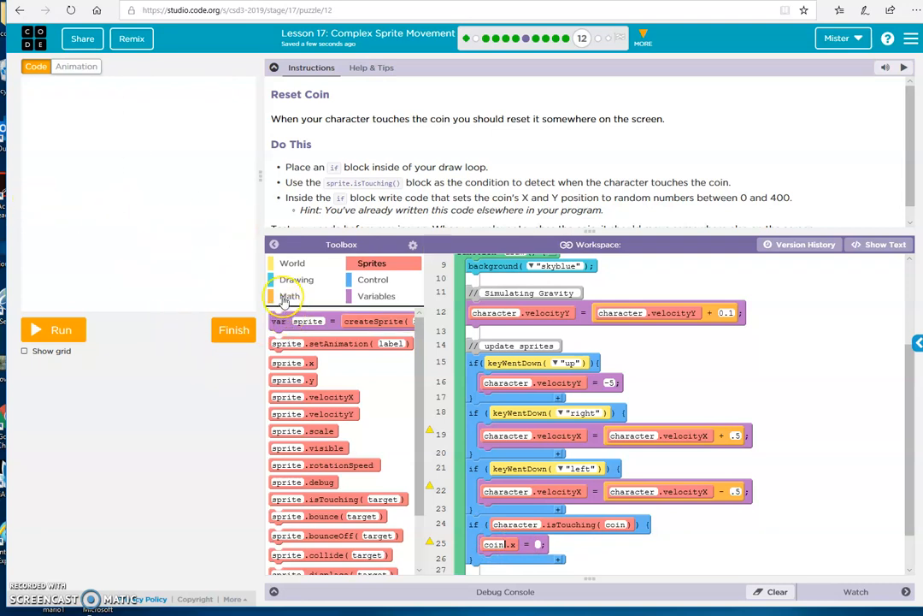
pyautogui.click(289, 294)
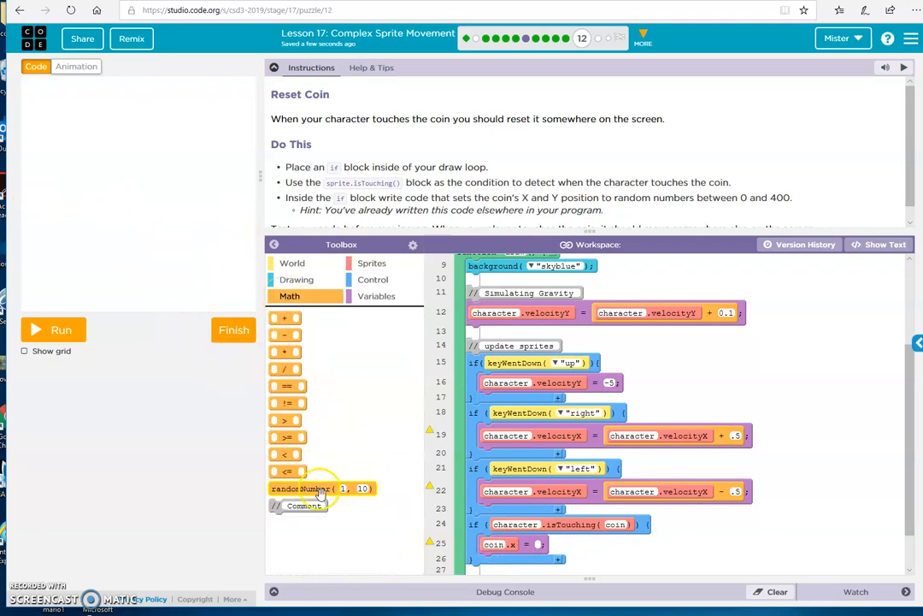
pyautogui.moveTo(322, 489); pyautogui.dragTo(607, 544)
pyautogui.write('400')
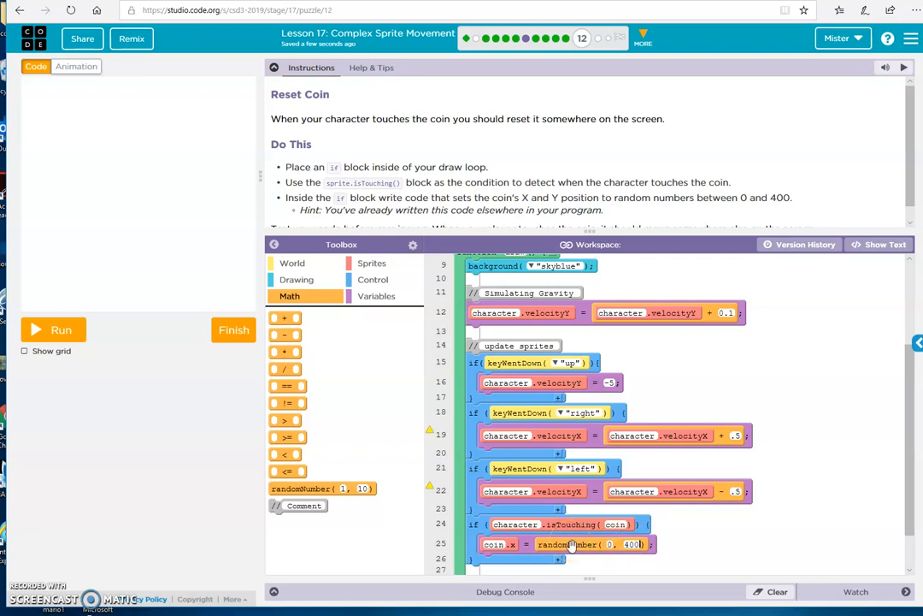
pyautogui.scroll(-3)
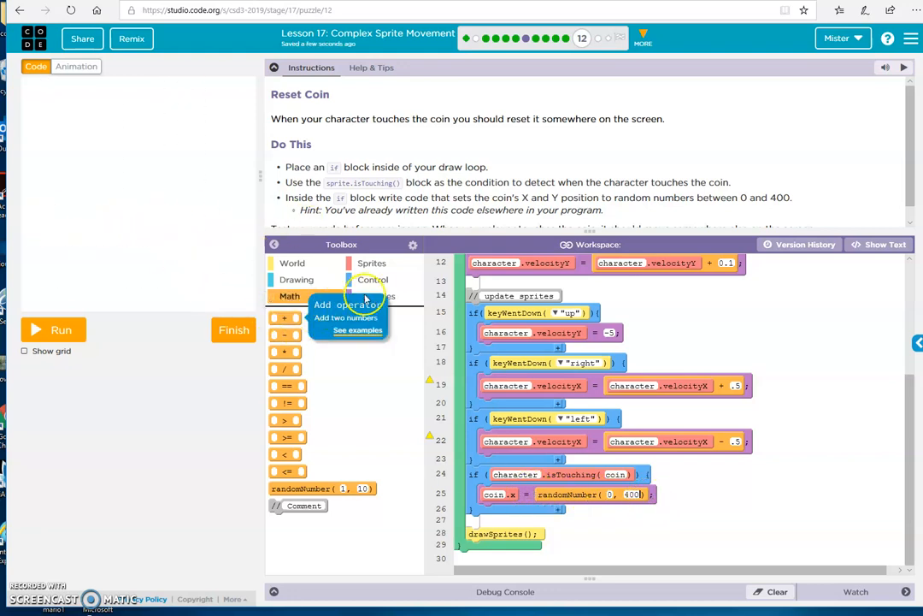
# Step: Inside the touching check, also set coin.y to randomNumber(0, 400)
pyautogui.click(376, 296)
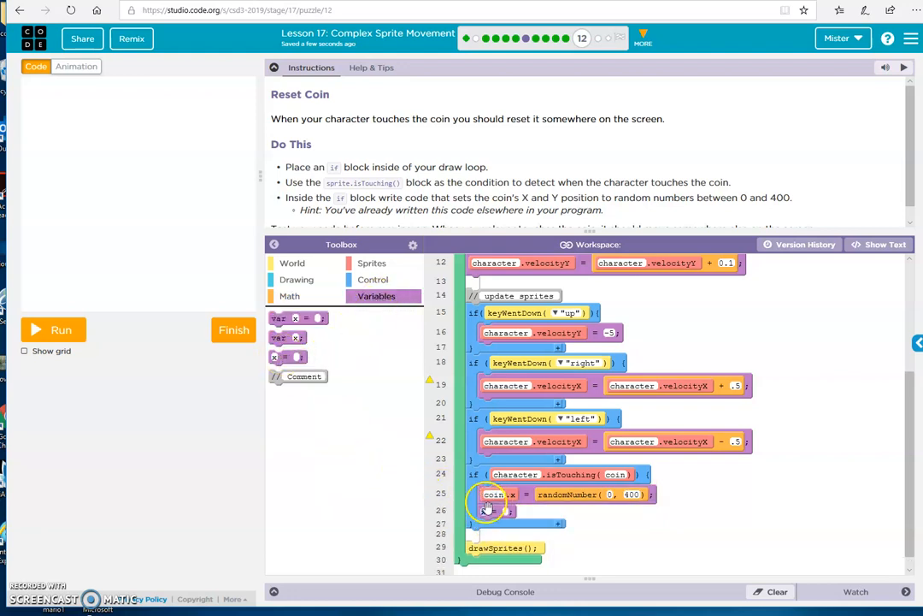
pyautogui.click(373, 263)
pyautogui.write('coin.y')
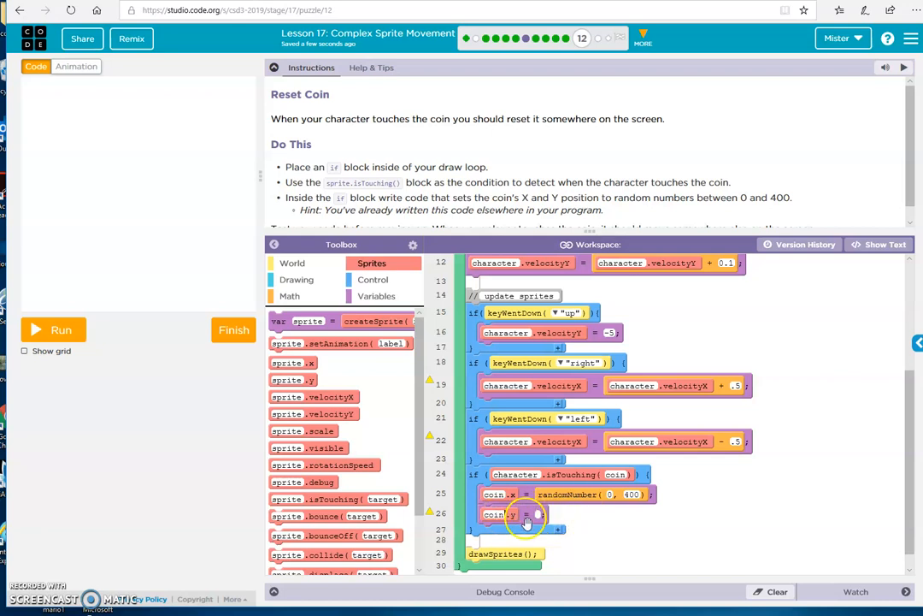
pyautogui.click(291, 294)
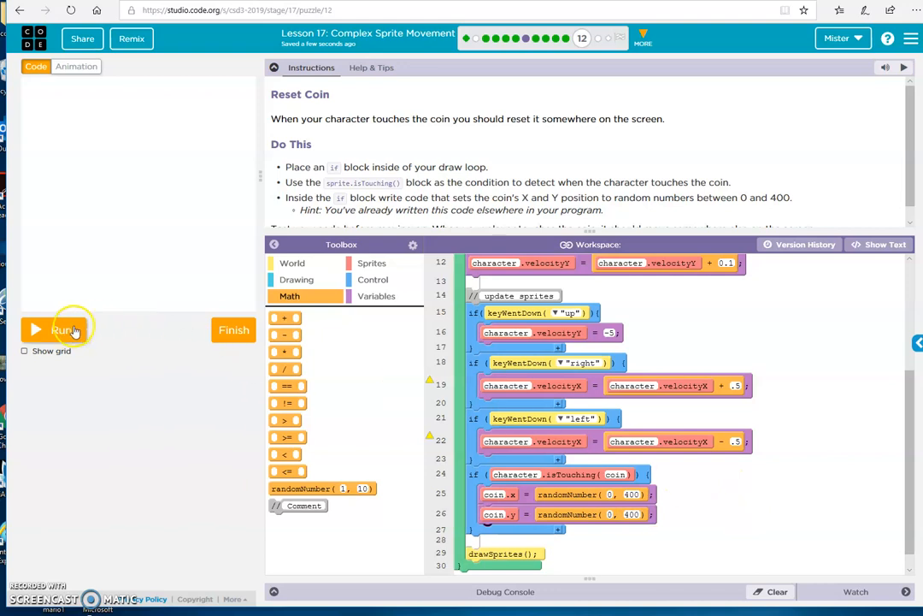
# Step: Run the game repeatedly, touching the coin to see it jump to a new random spot
pyautogui.click(60, 328)
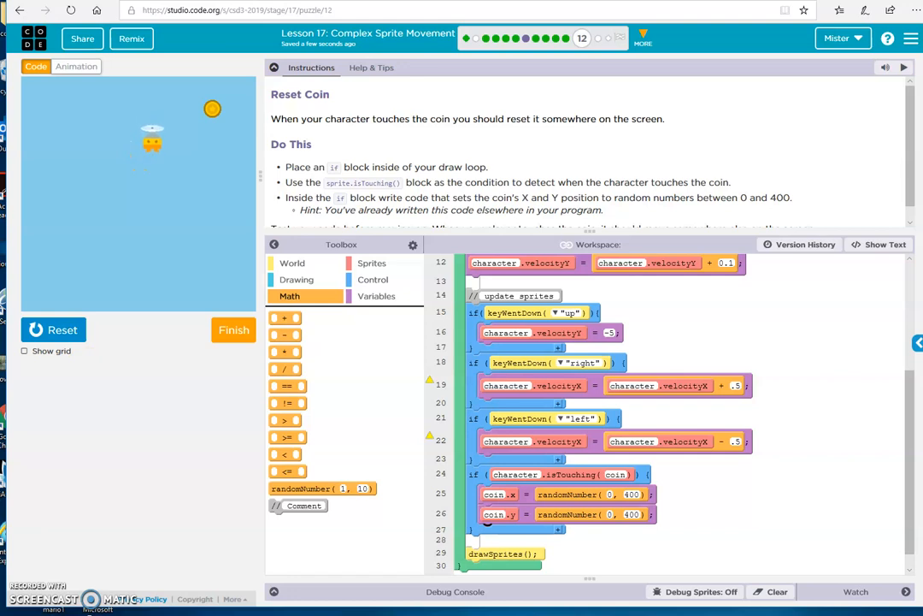
pyautogui.click(53, 329)
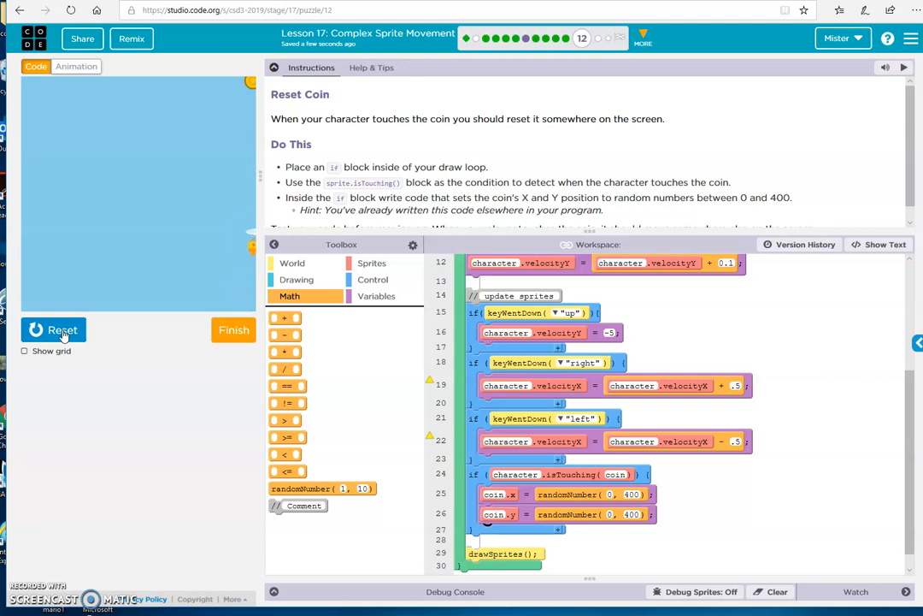
pyautogui.click(53, 330)
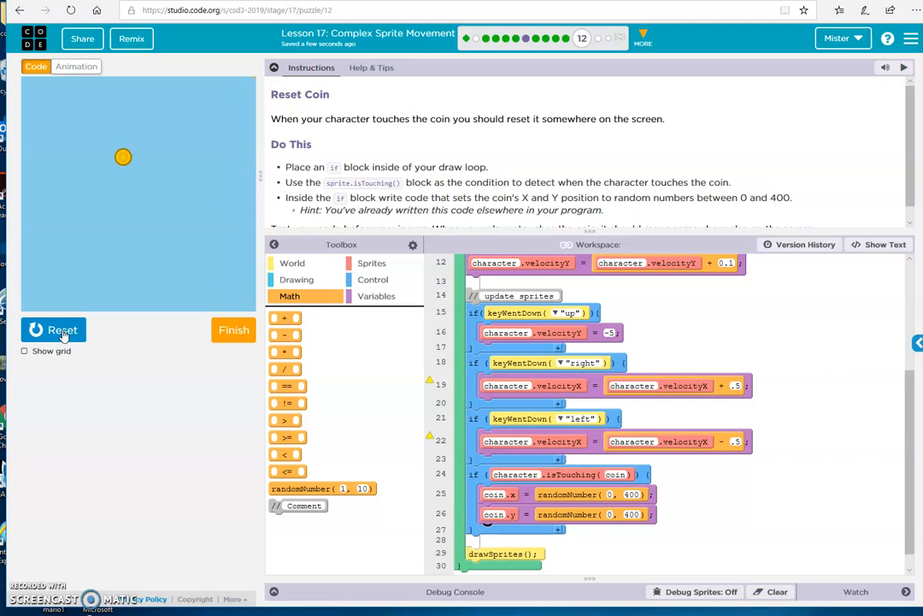
pyautogui.click(53, 329)
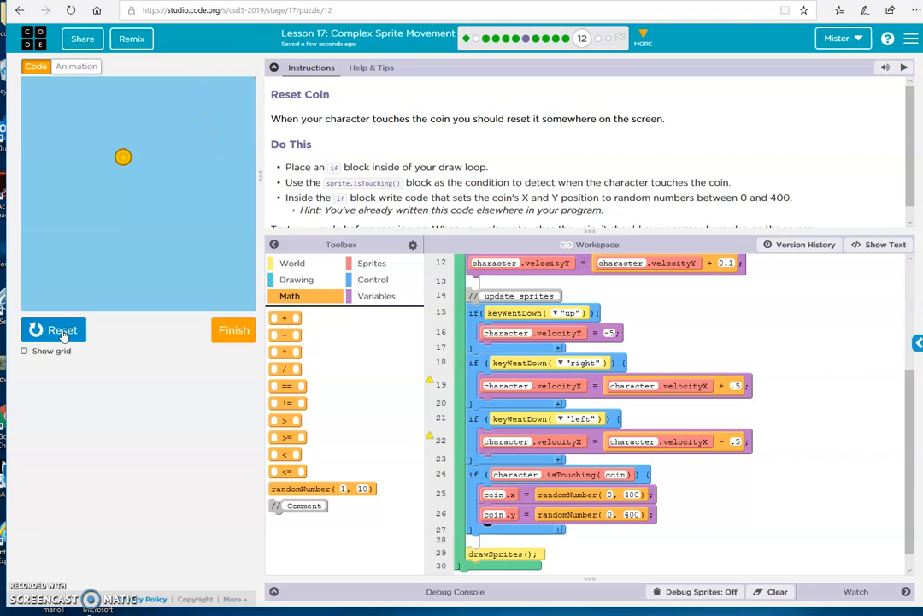
pyautogui.click(53, 330)
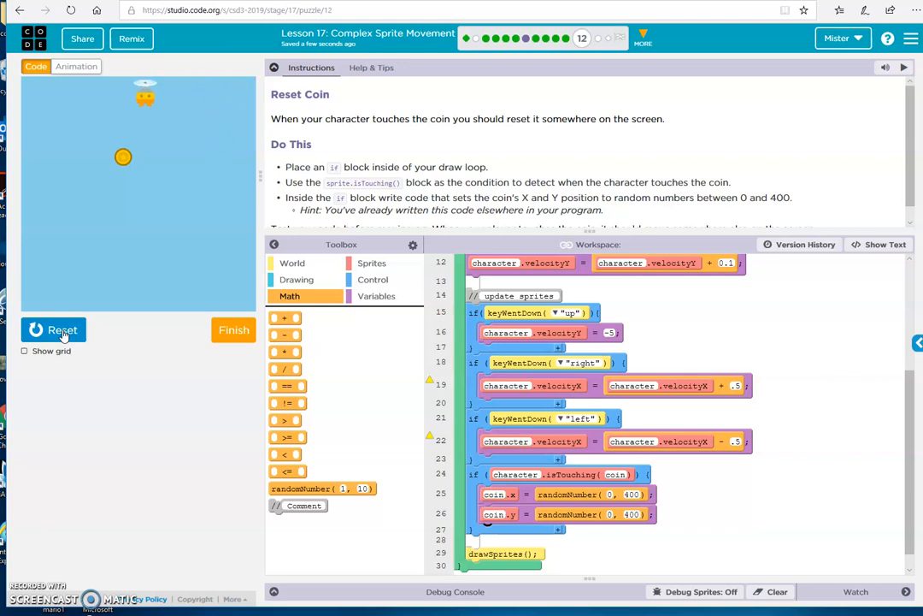